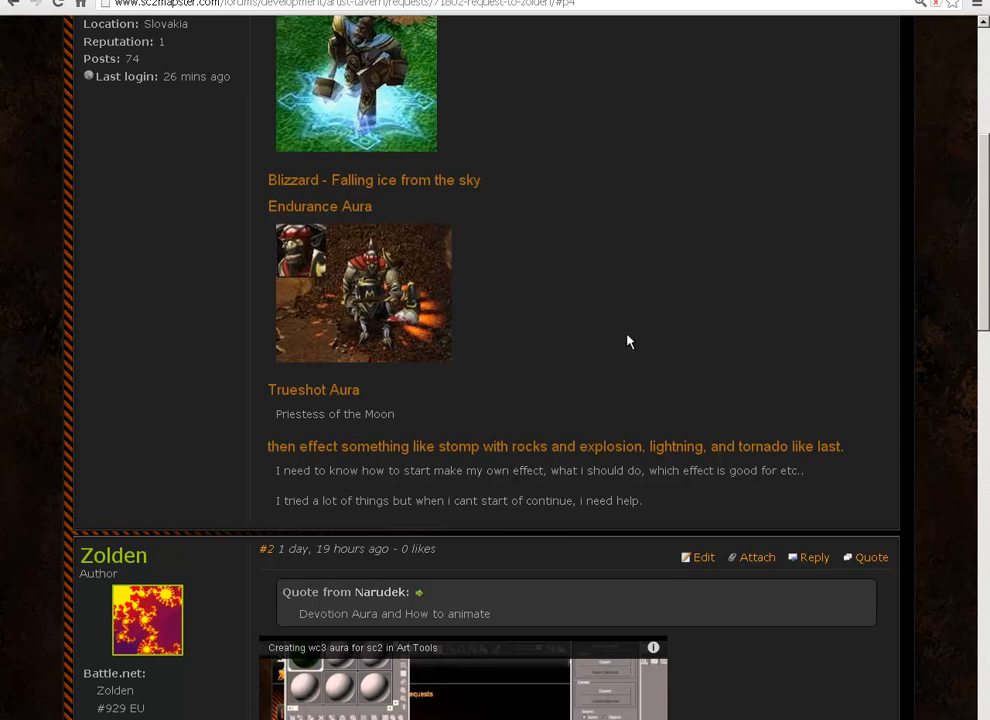
{"action": "mouse_move", "coordinate": [418, 292]}
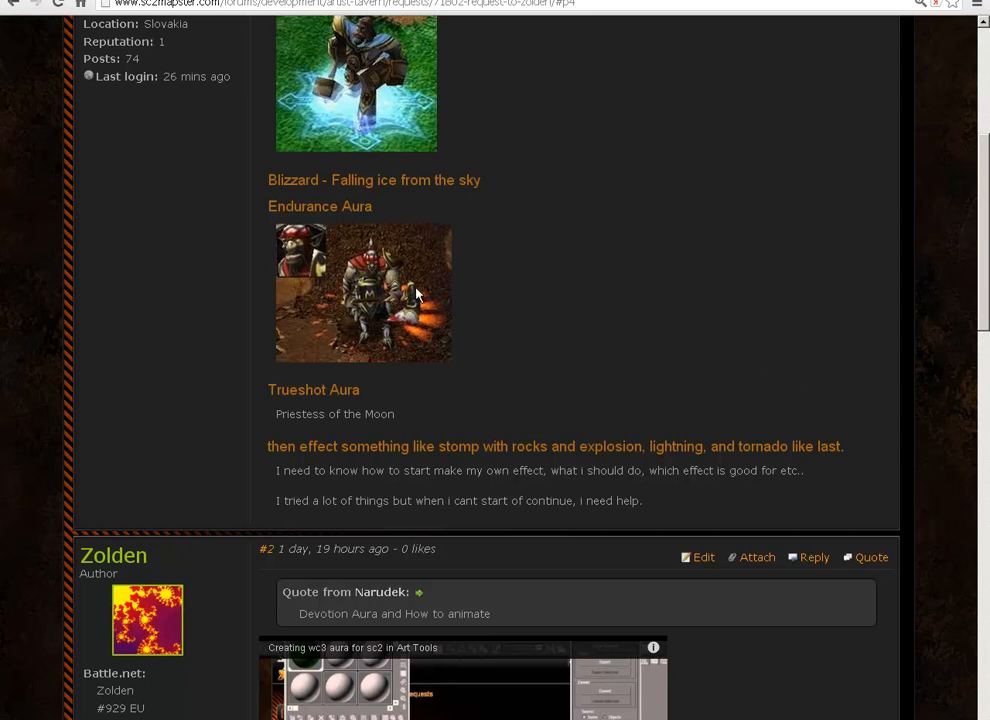
{"action": "mouse_move", "coordinate": [428, 324]}
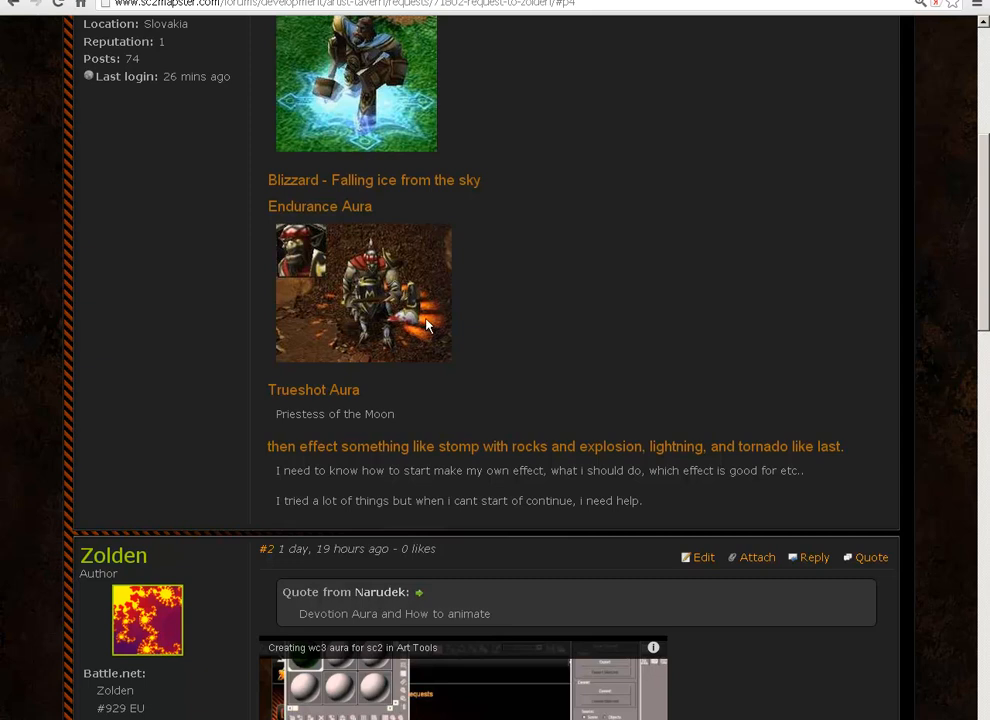
{"action": "mouse_move", "coordinate": [404, 352]}
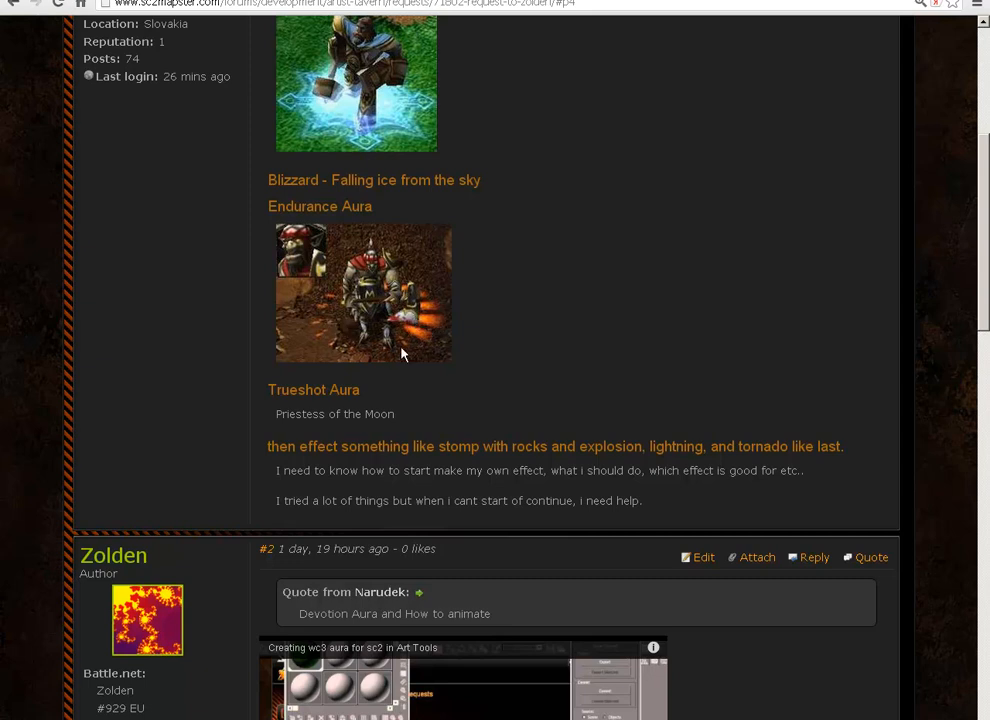
{"action": "mouse_move", "coordinate": [440, 340]}
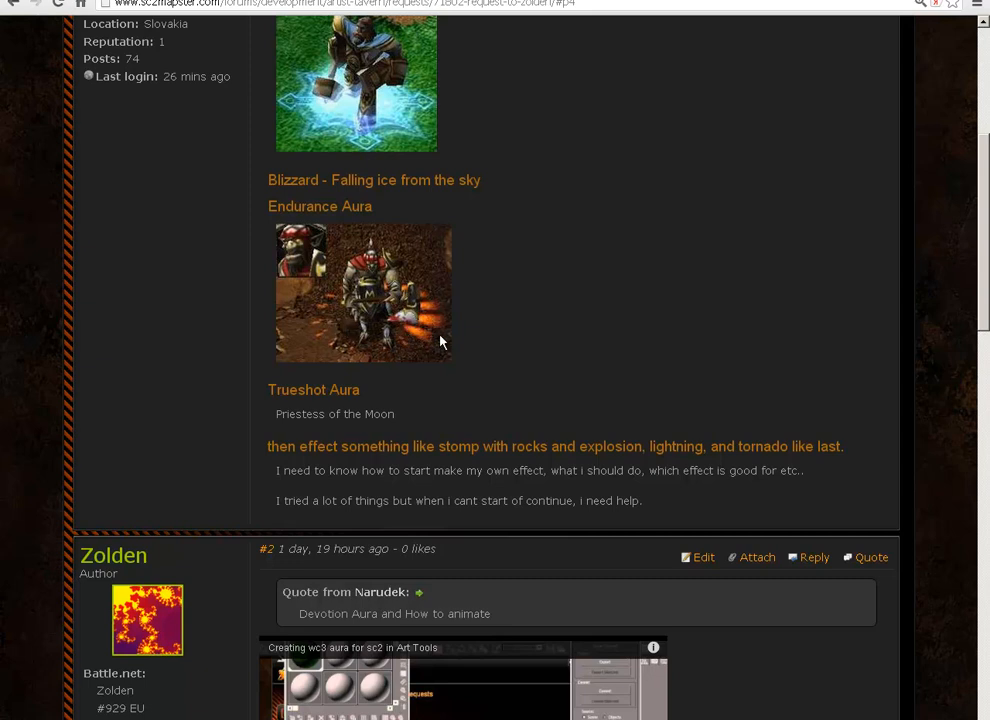
{"action": "mouse_move", "coordinate": [436, 320]}
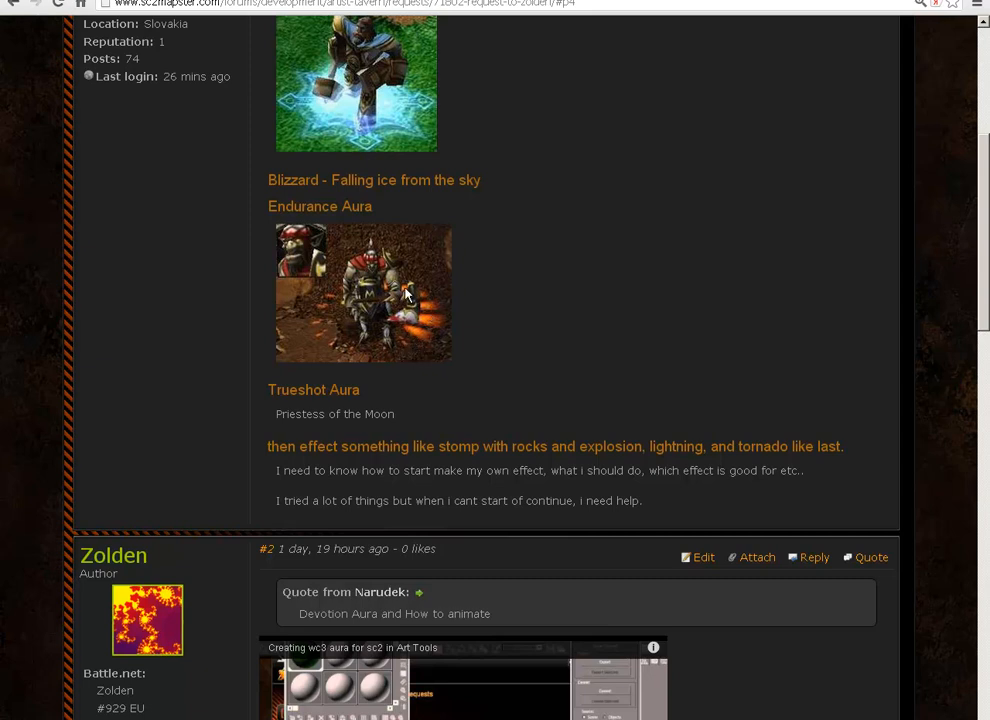
{"action": "mouse_move", "coordinate": [410, 316]}
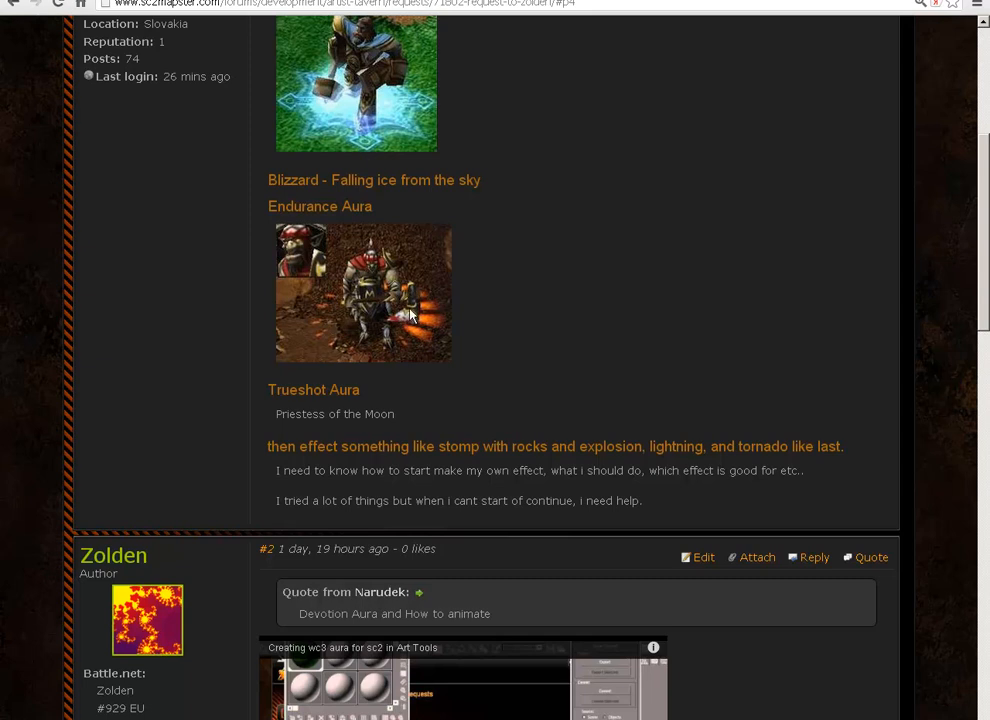
- Place an SC2Particles emitter from the Particle Systems category and move it off the origin
{"action": "scroll", "scroll_direction": "up", "scroll_amount": 3}
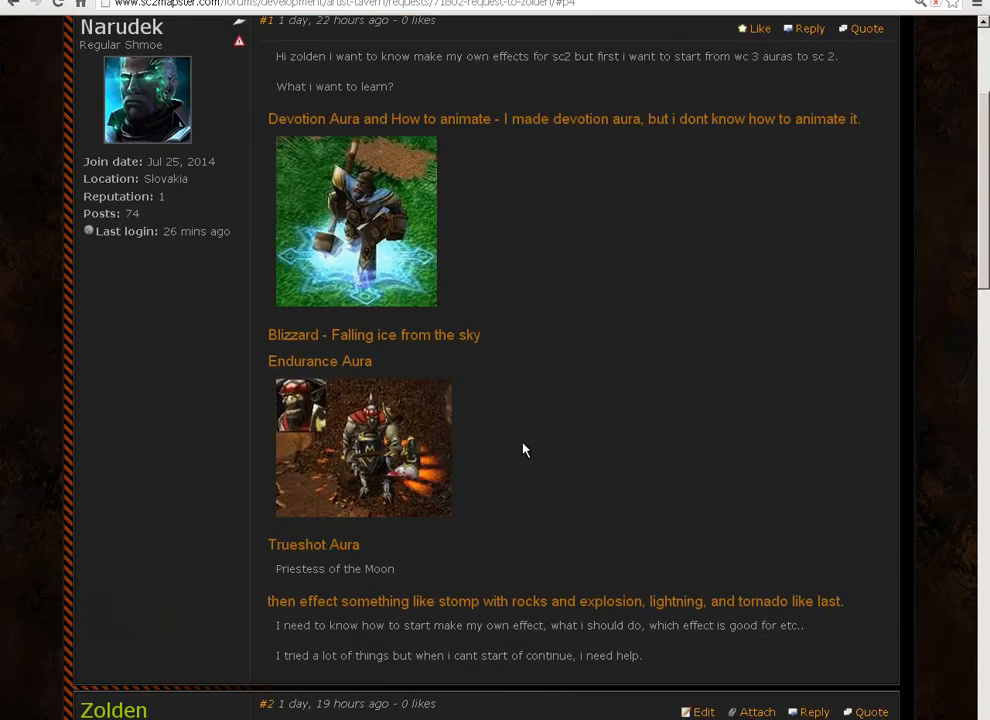
{"action": "mouse_move", "coordinate": [408, 480]}
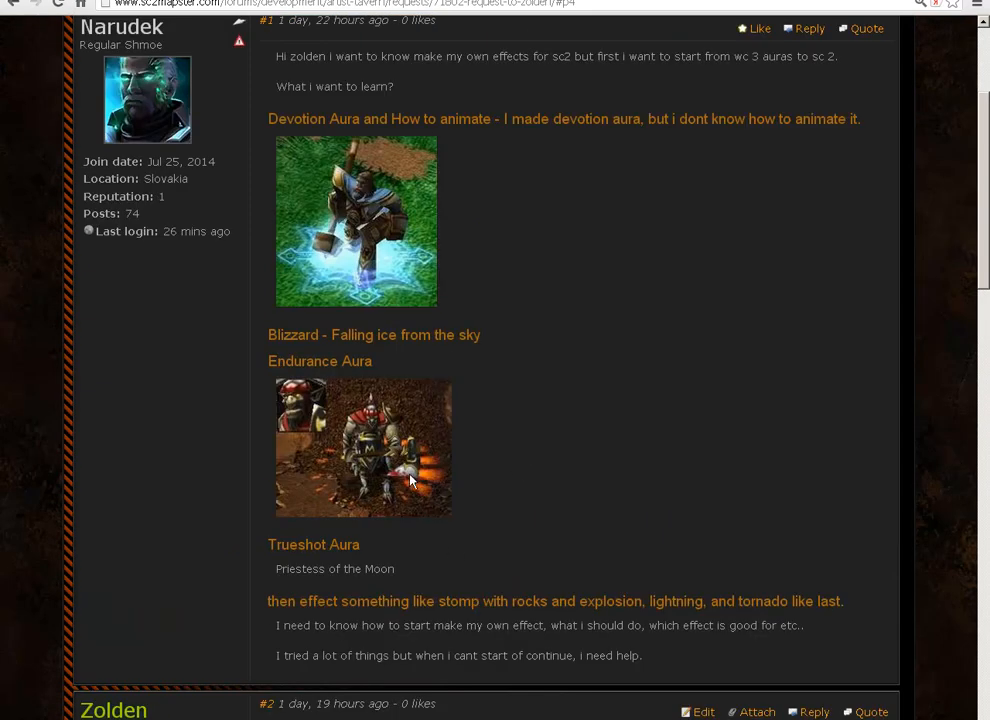
{"action": "mouse_move", "coordinate": [332, 500]}
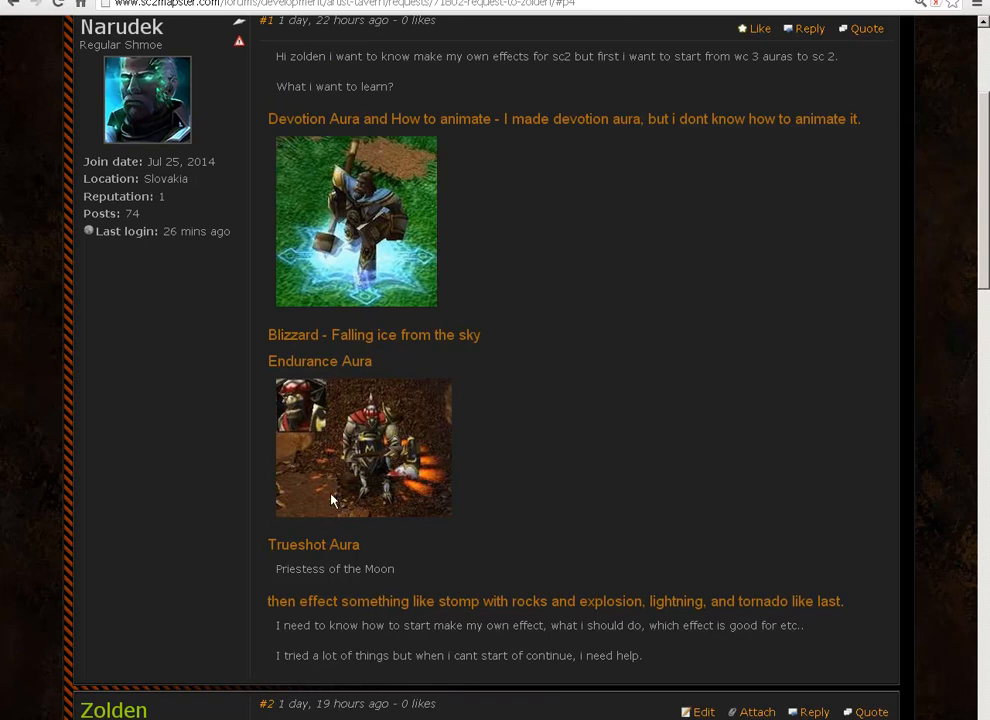
{"action": "mouse_move", "coordinate": [382, 436]}
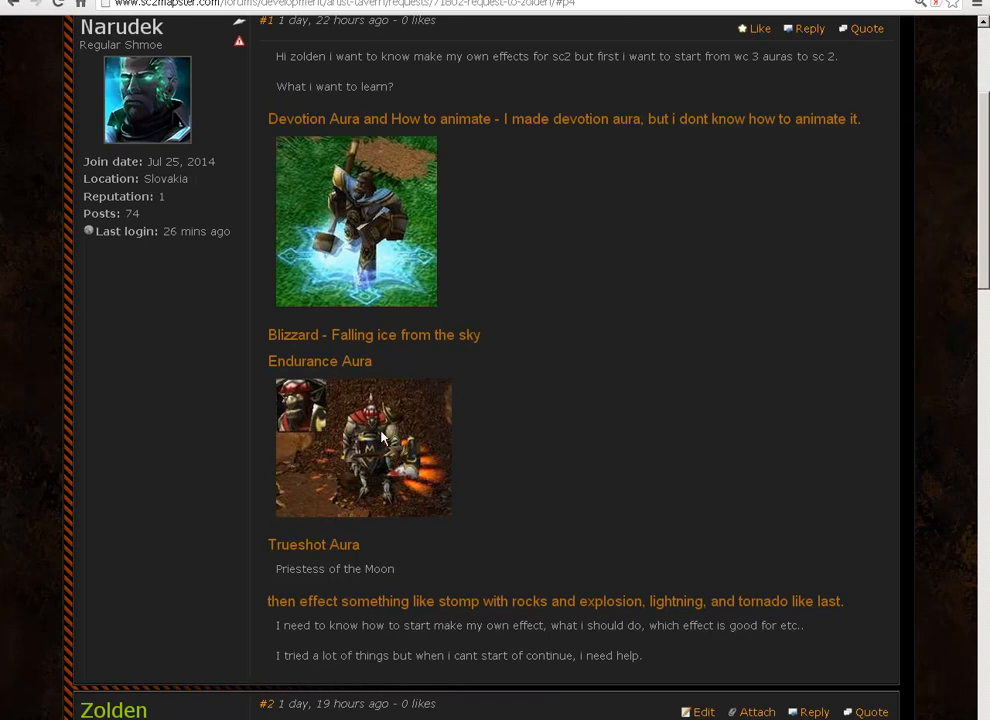
{"action": "mouse_move", "coordinate": [460, 452]}
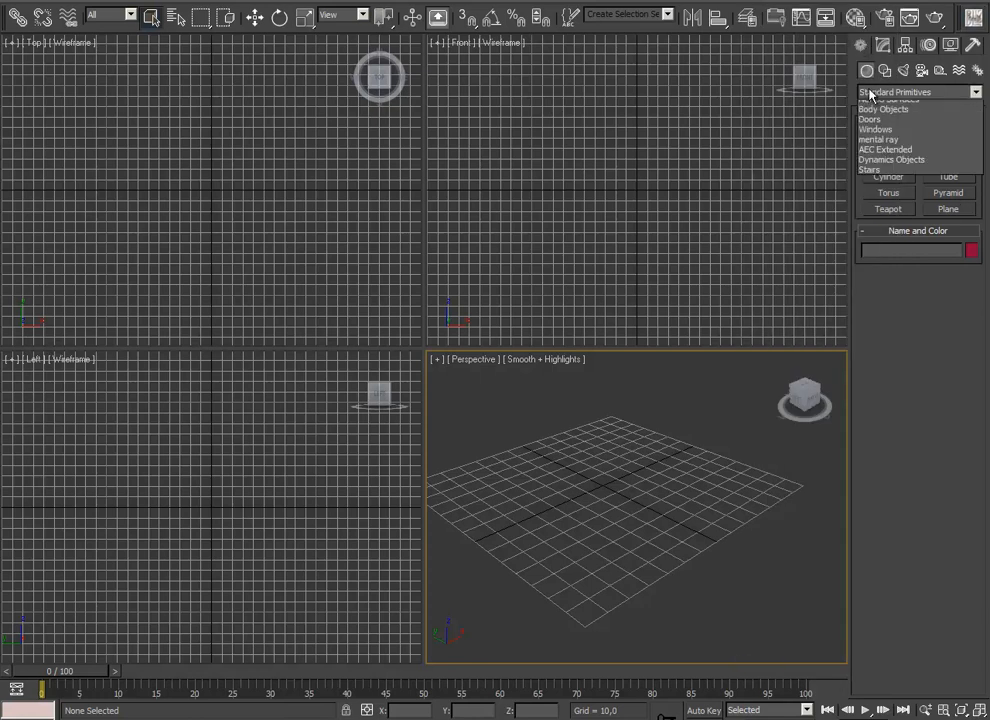
{"action": "left_click", "coordinate": [918, 92]}
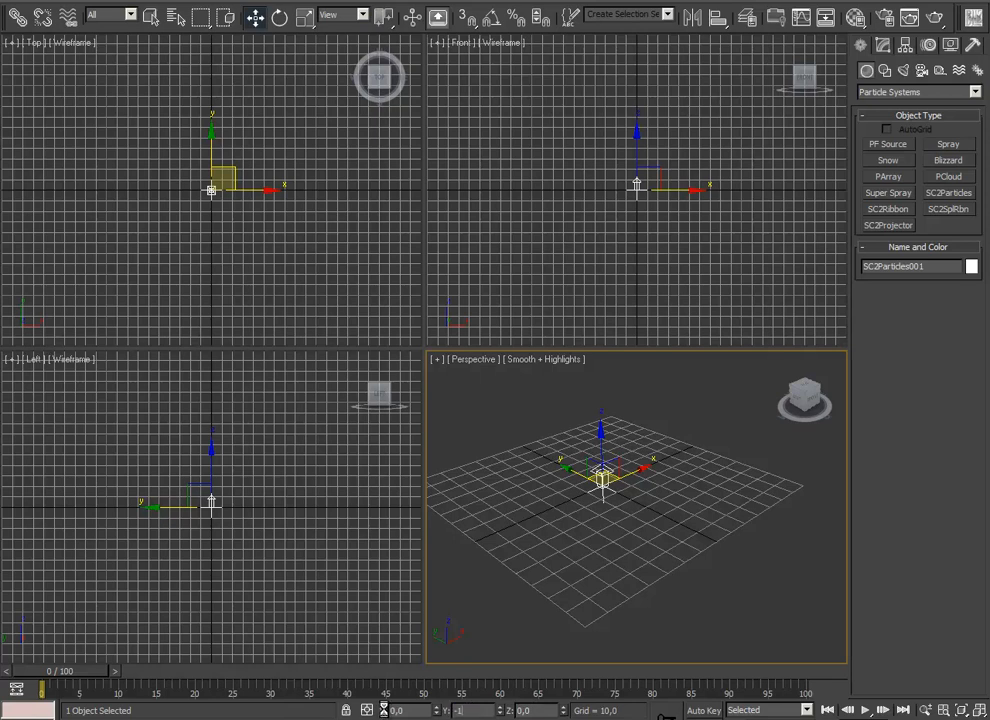
{"action": "left_click_drag", "start_coordinate": [600, 480], "coordinate": [784, 560]}
{"action": "type", "text": "80,0"}
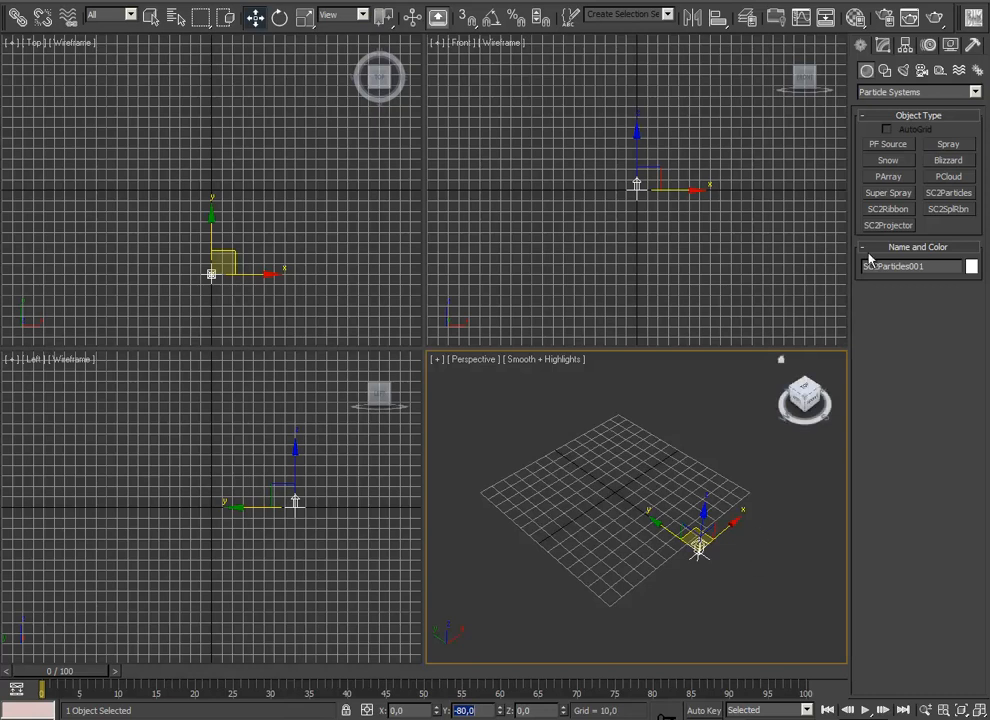
- Create a bone from Systems > Bones beside the emitter, switch to Rotate, and bring up the sequence tools
{"action": "left_click", "coordinate": [916, 92]}
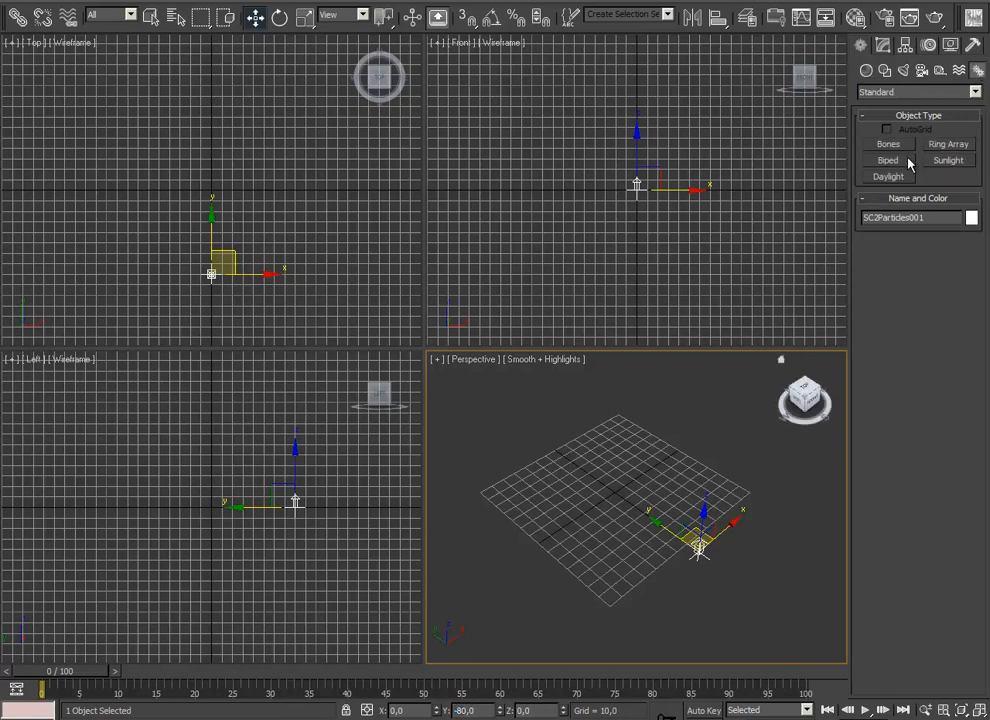
{"action": "left_click", "coordinate": [888, 144]}
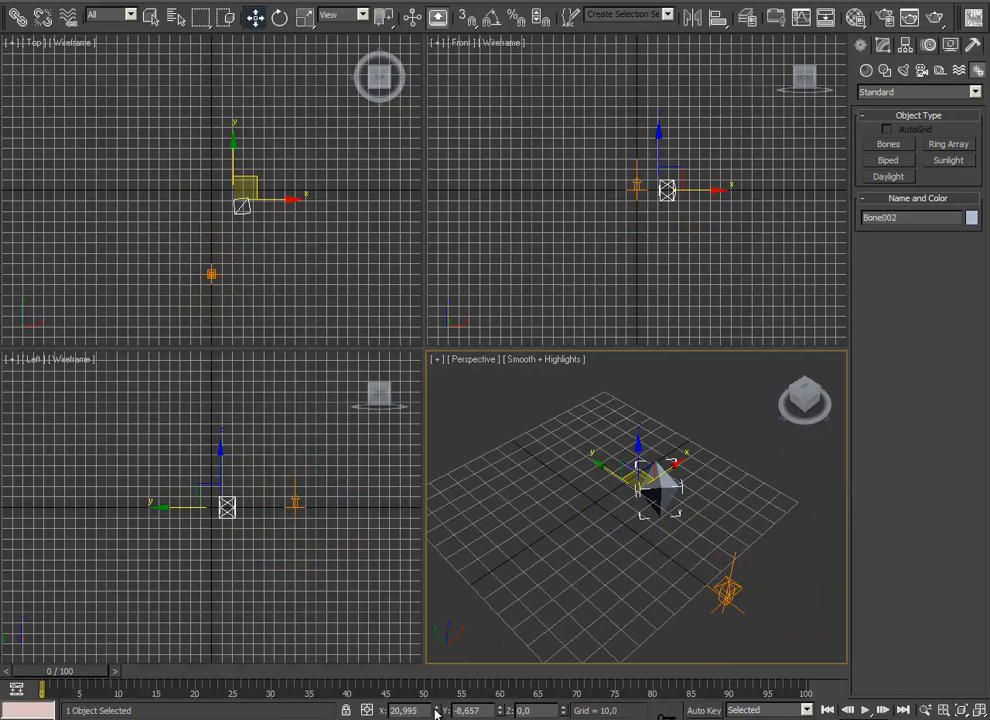
{"action": "left_click", "coordinate": [278, 16]}
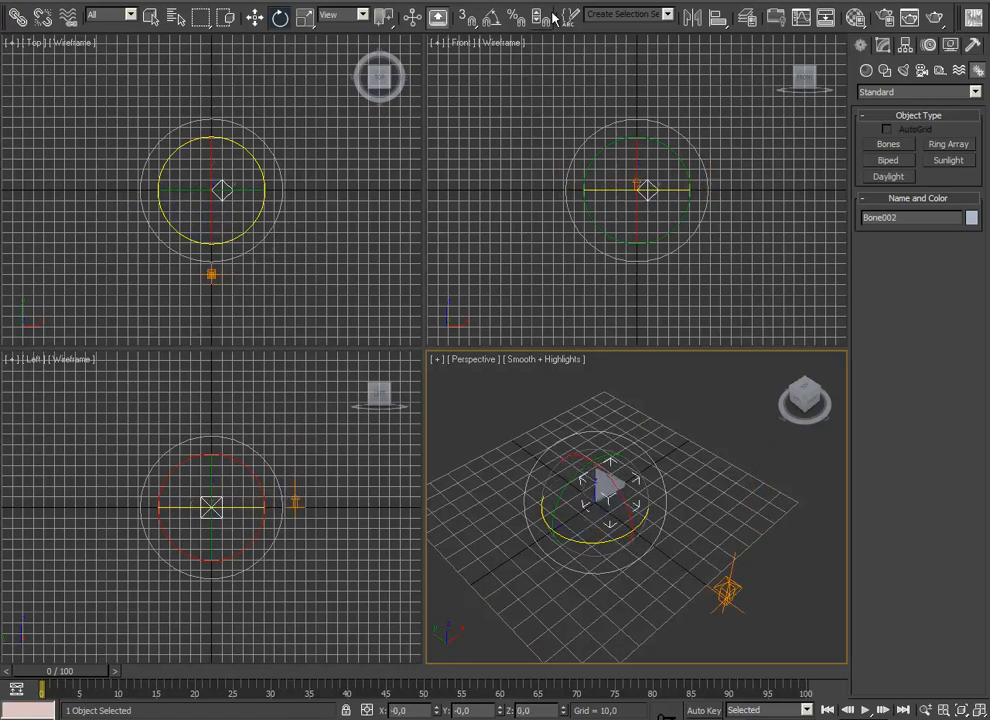
{"action": "left_click", "coordinate": [548, 12]}
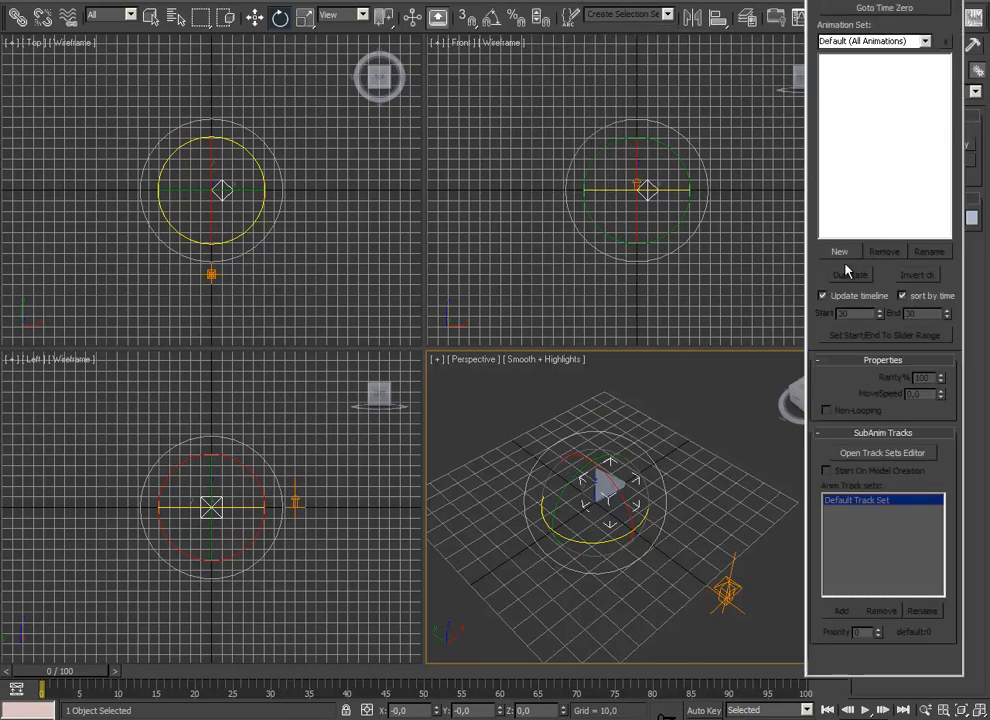
- Add a new animation sequence named Stand to the SC2 animation set list
{"action": "left_click", "coordinate": [840, 252]}
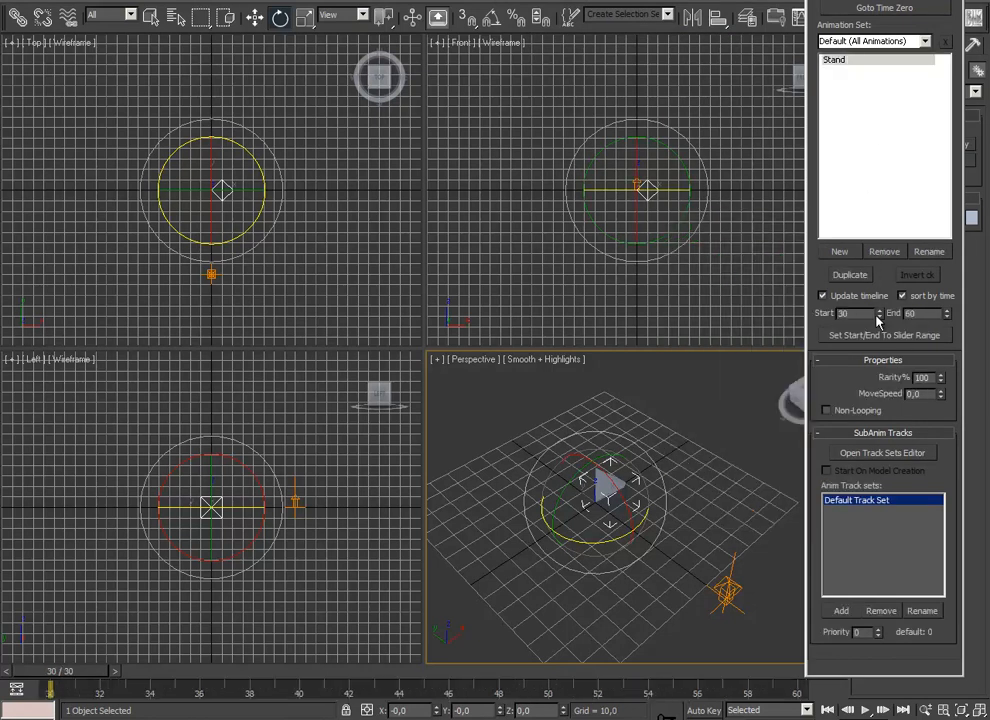
{"action": "mouse_move", "coordinate": [920, 418]}
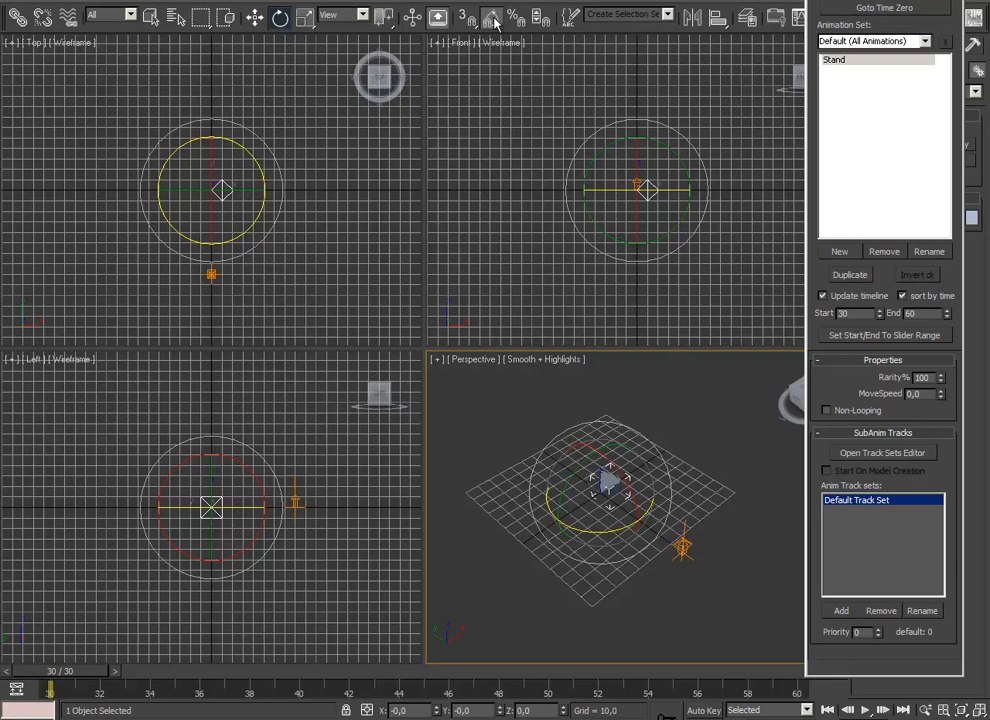
{"action": "mouse_move", "coordinate": [496, 24]}
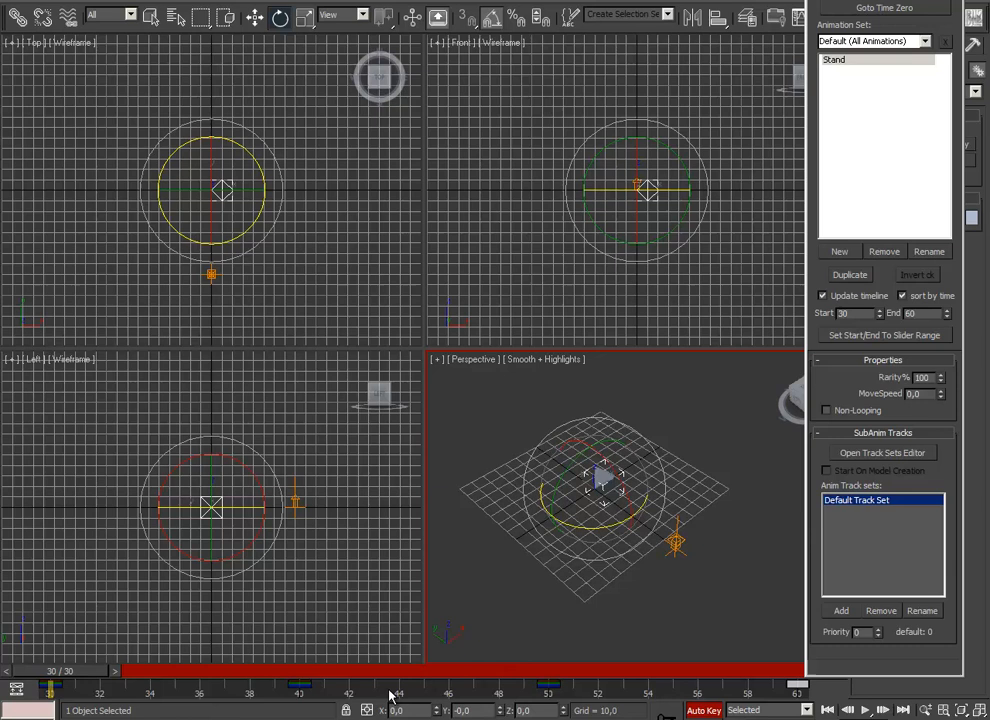
{"action": "mouse_move", "coordinate": [616, 436]}
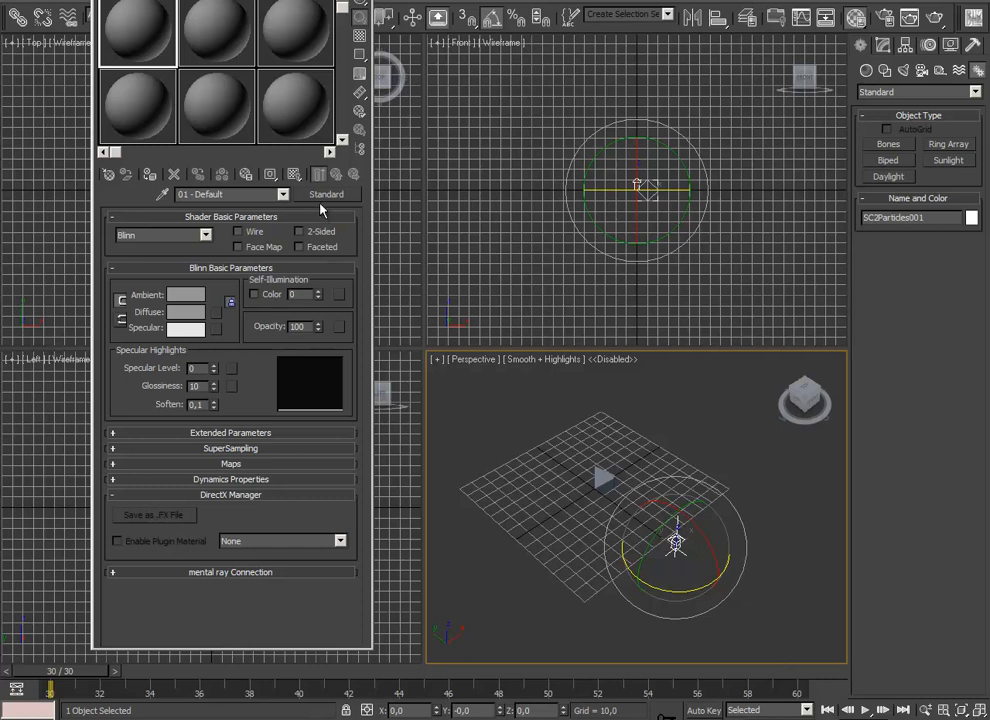
- Load lightcone5_green.dds as the material's Alpha Mask SC2 bitmap
{"action": "left_click", "coordinate": [326, 194]}
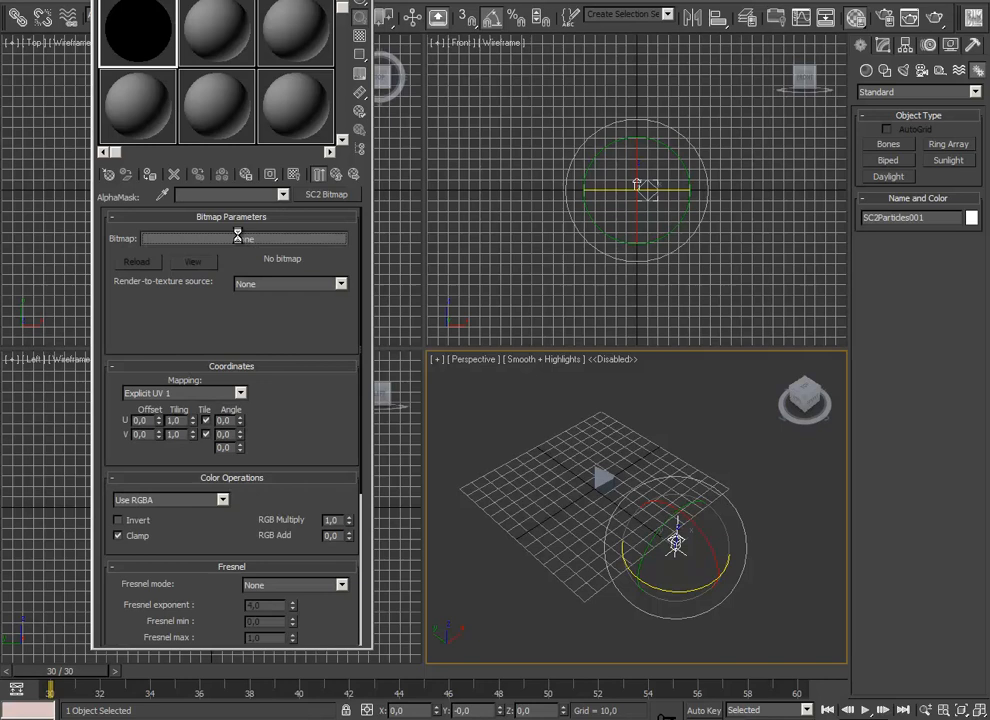
{"action": "left_click", "coordinate": [244, 238]}
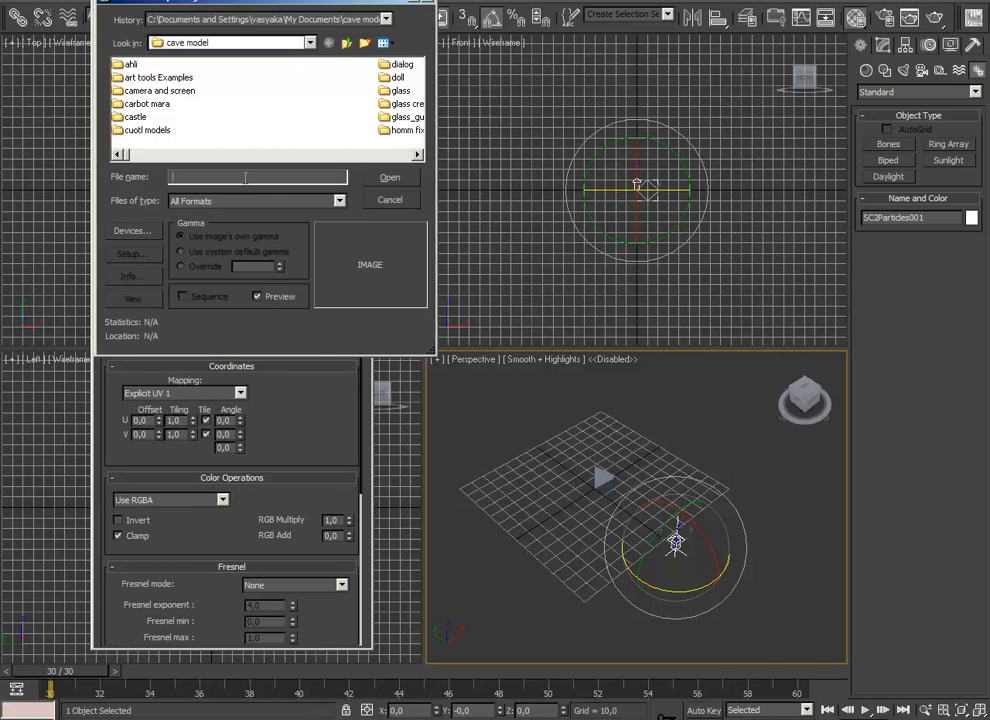
{"action": "type", "text": "light"}
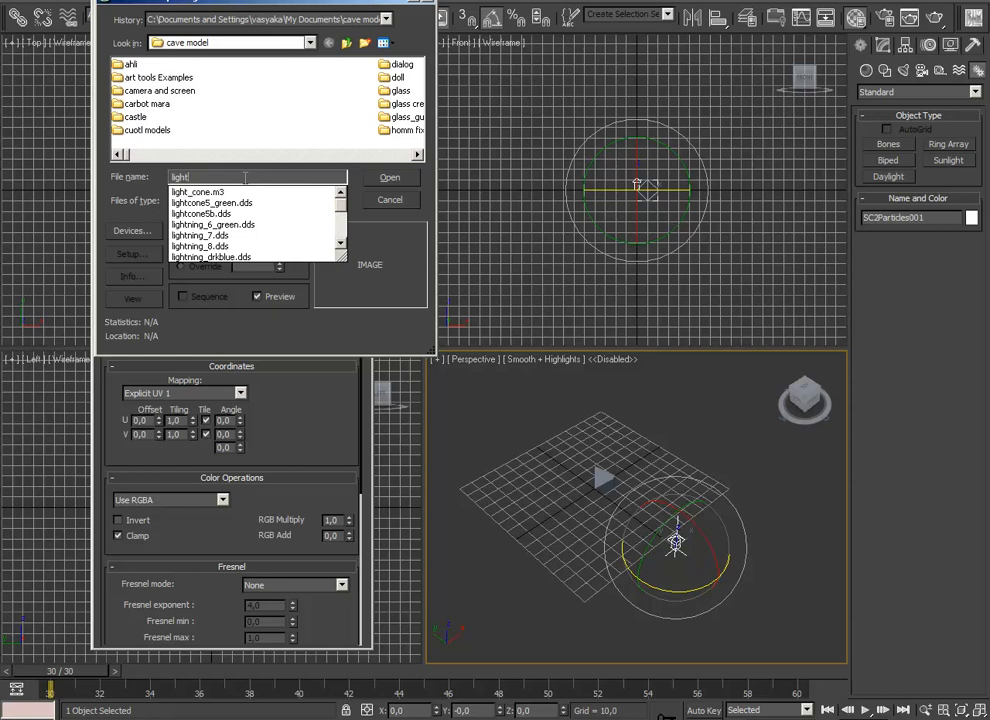
{"action": "left_click", "coordinate": [212, 202]}
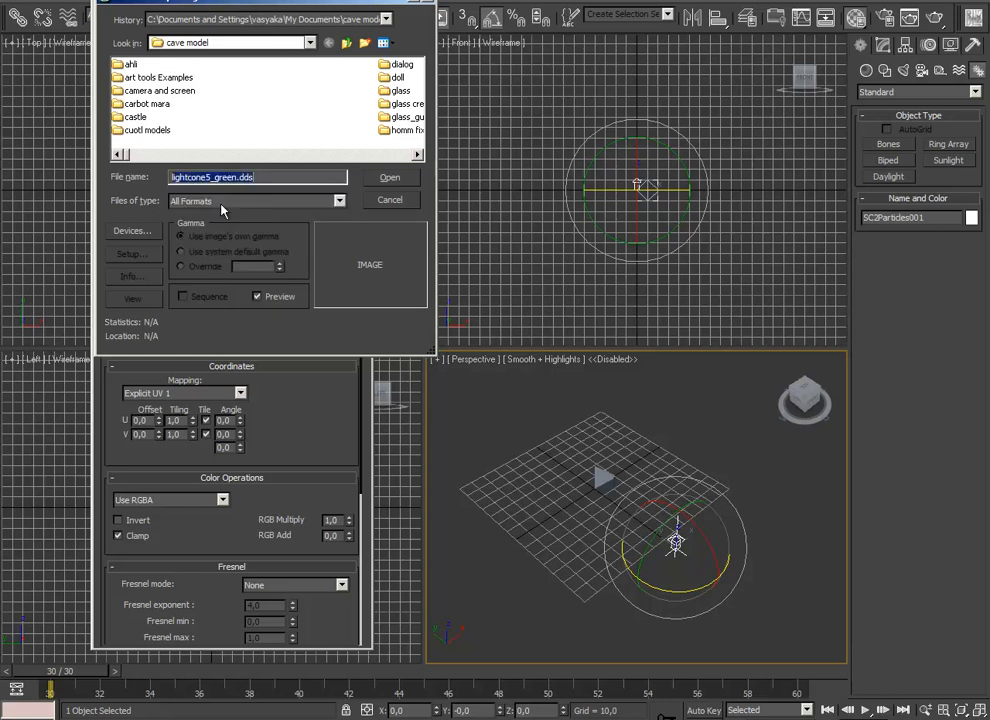
{"action": "left_click", "coordinate": [388, 176]}
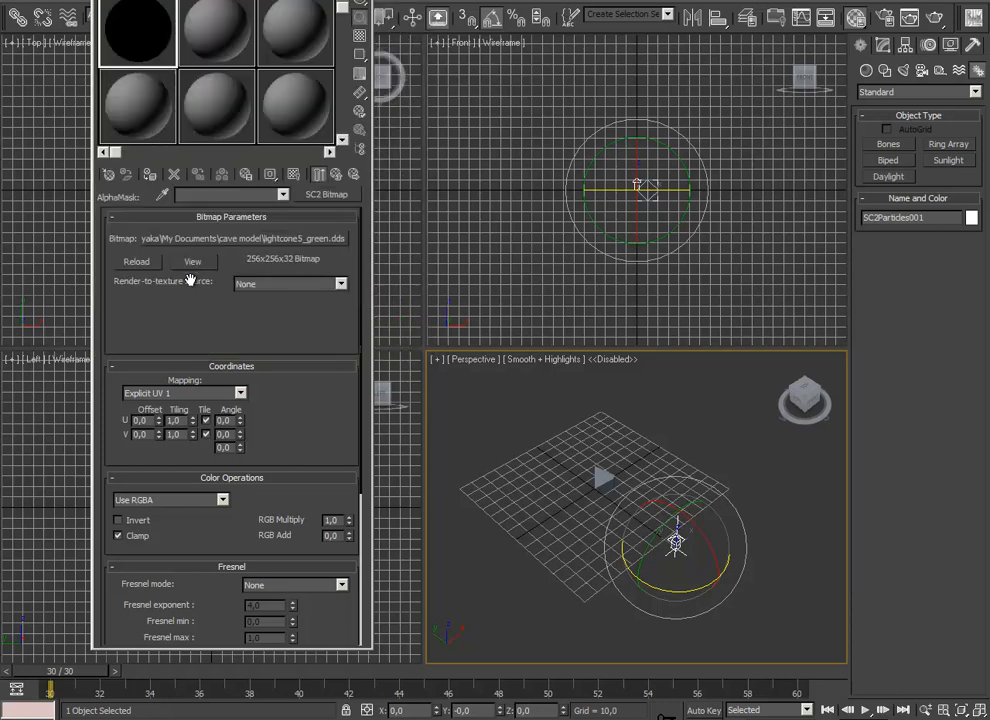
- Preview the cone mask texture and change which colour channels it uses
{"action": "left_click", "coordinate": [192, 260]}
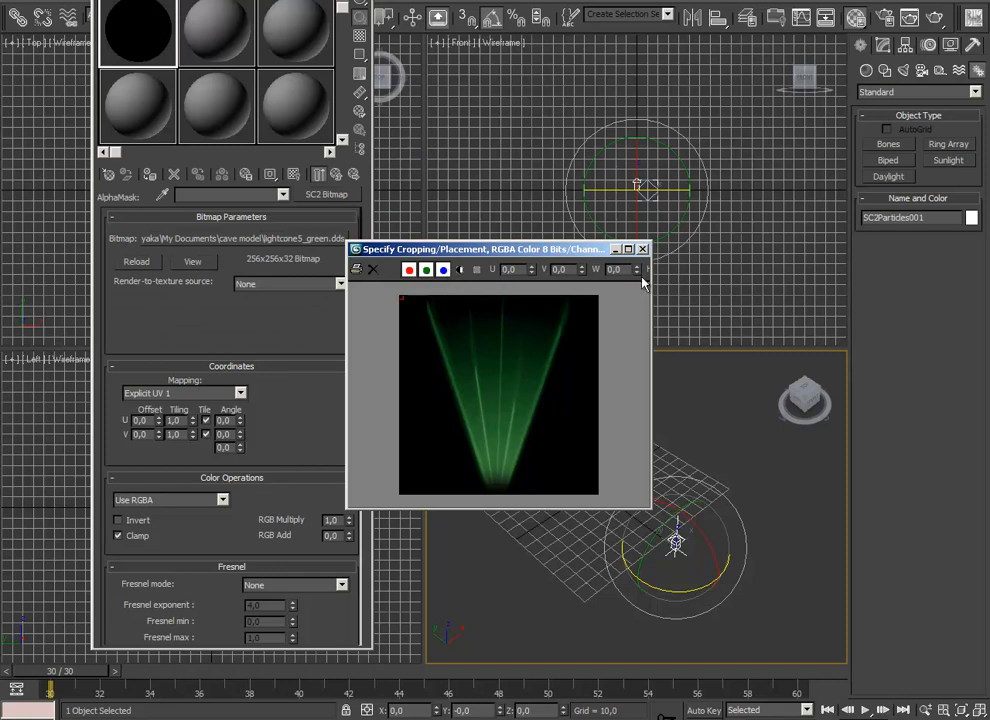
{"action": "mouse_move", "coordinate": [596, 310]}
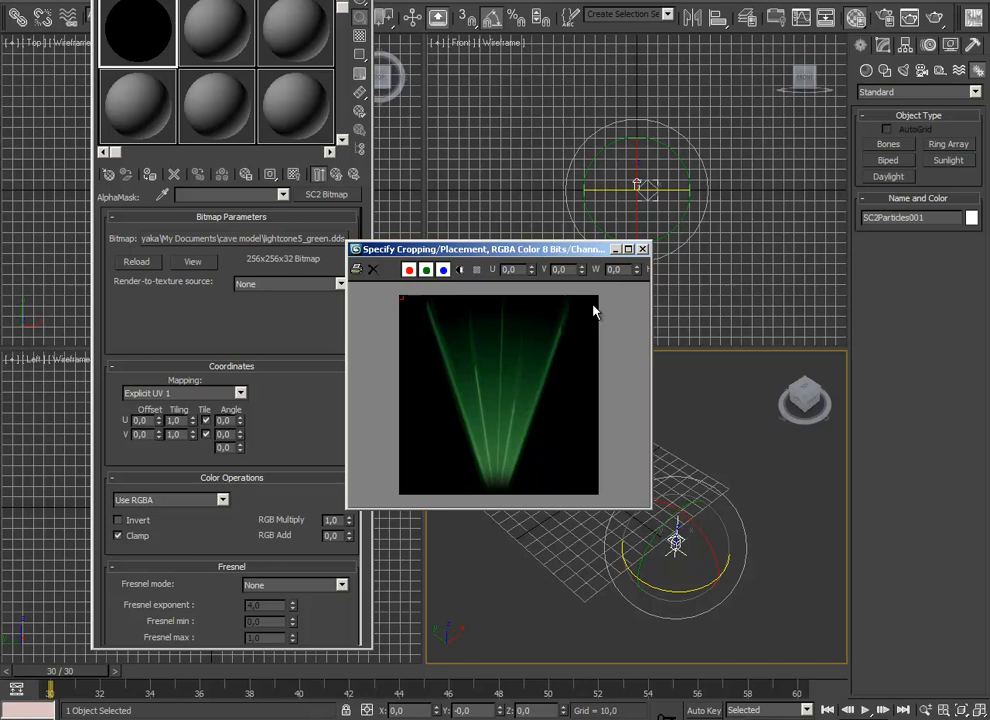
{"action": "left_click", "coordinate": [210, 500]}
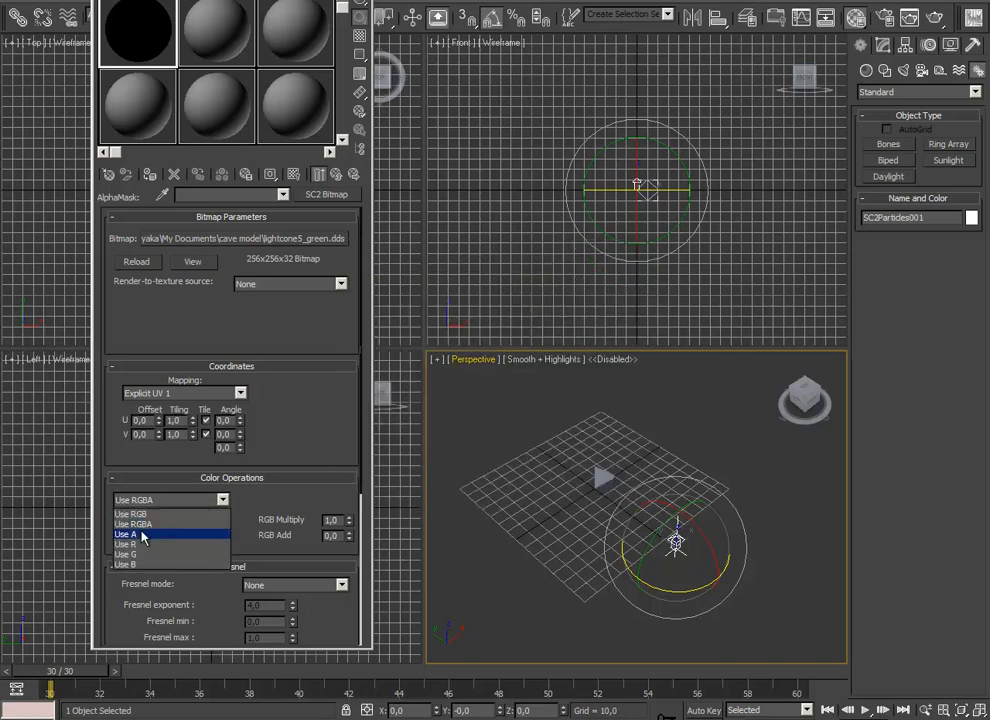
{"action": "left_click", "coordinate": [126, 532]}
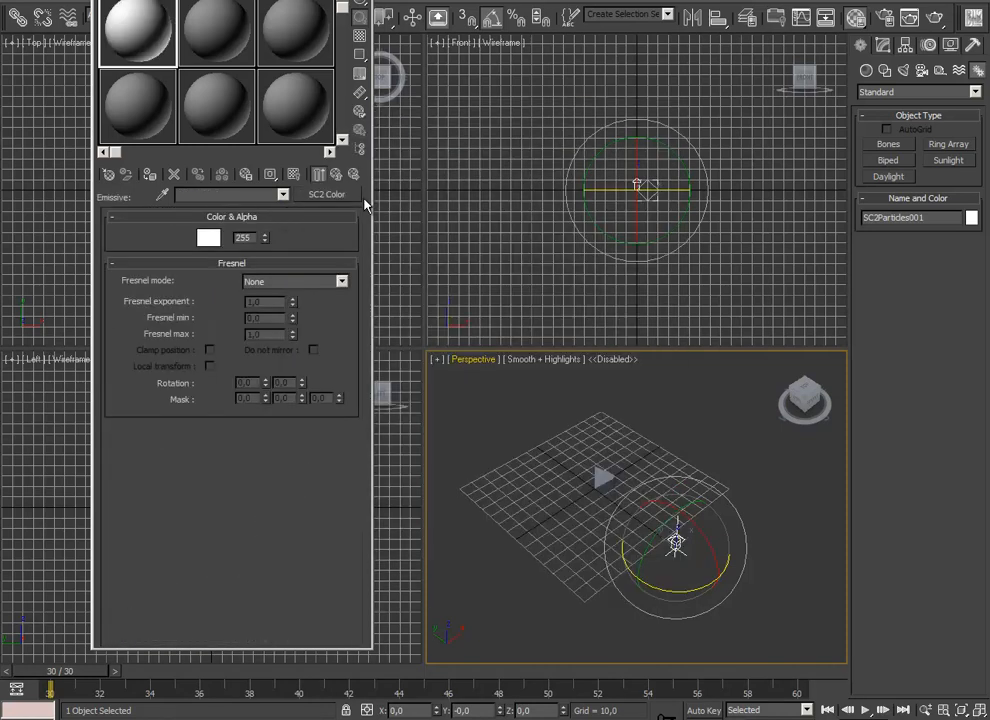
- Set the Emissive SC2 colour to an orange shade in the Color Selector
{"action": "left_click", "coordinate": [208, 236]}
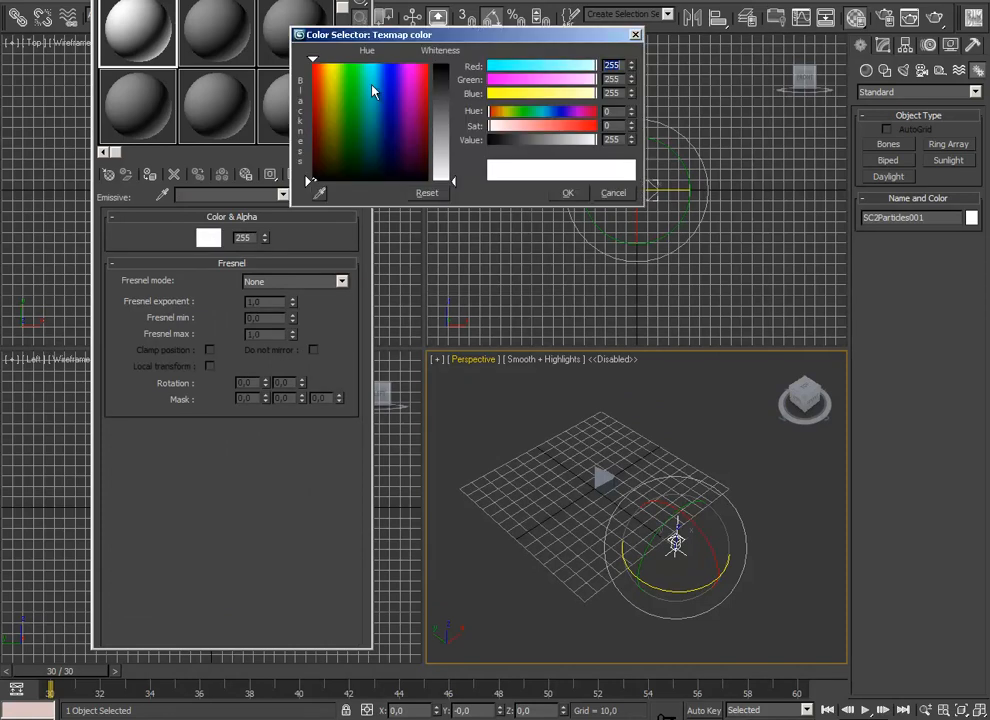
{"action": "left_click", "coordinate": [330, 96]}
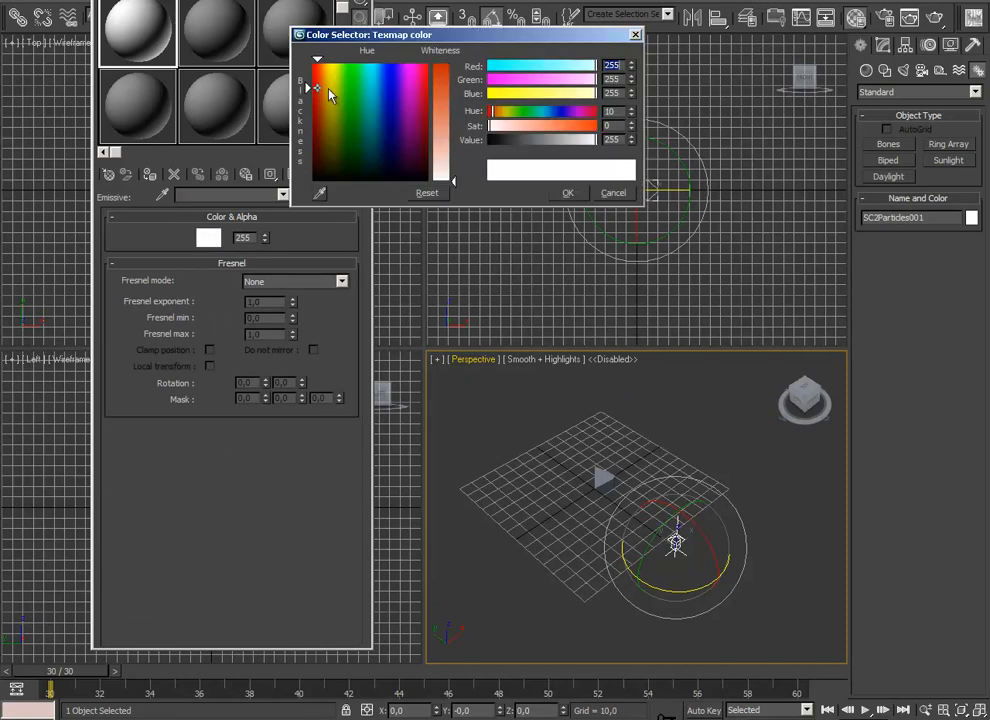
{"action": "left_click", "coordinate": [316, 90]}
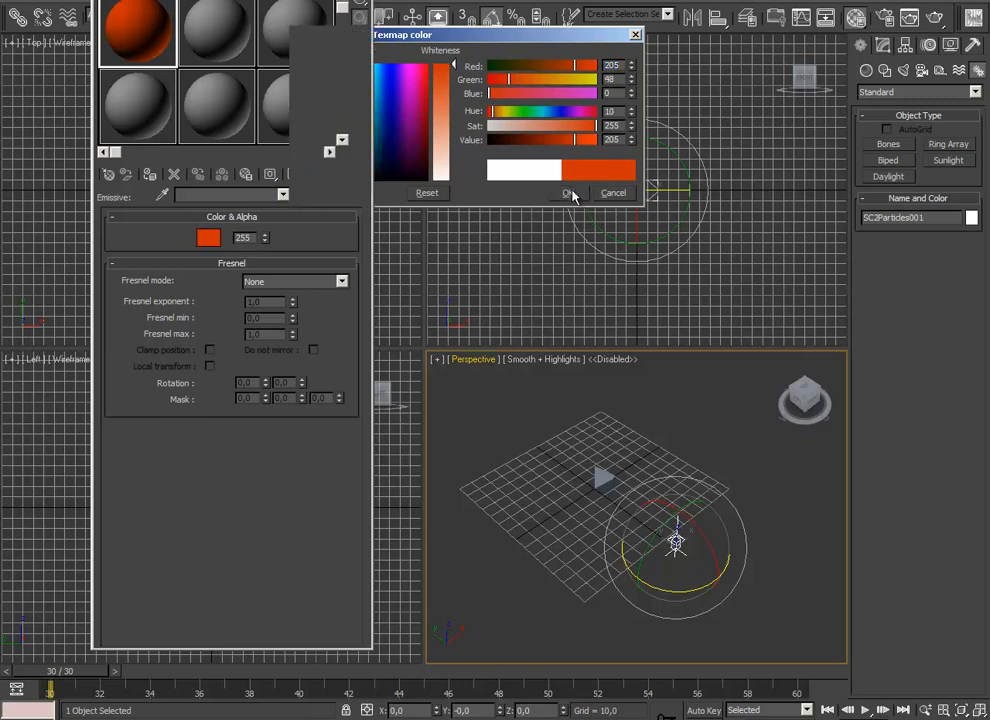
{"action": "left_click", "coordinate": [568, 192]}
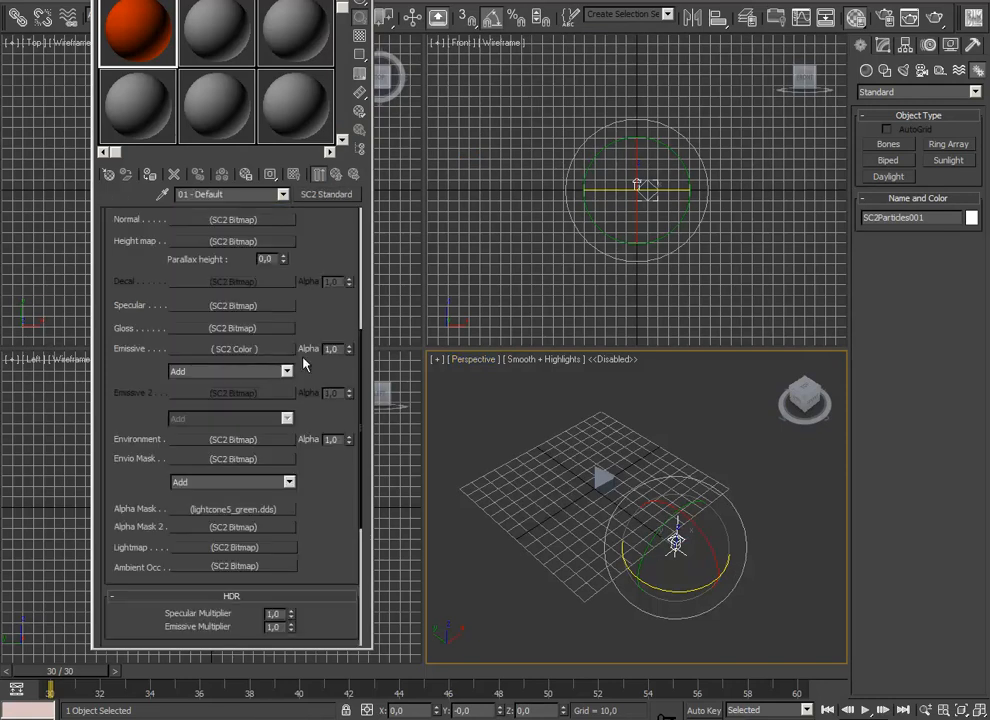
- Tick Unlit in Material Basic Parameters so lighting no longer affects the material
{"action": "scroll", "scroll_direction": "up", "scroll_amount": 3}
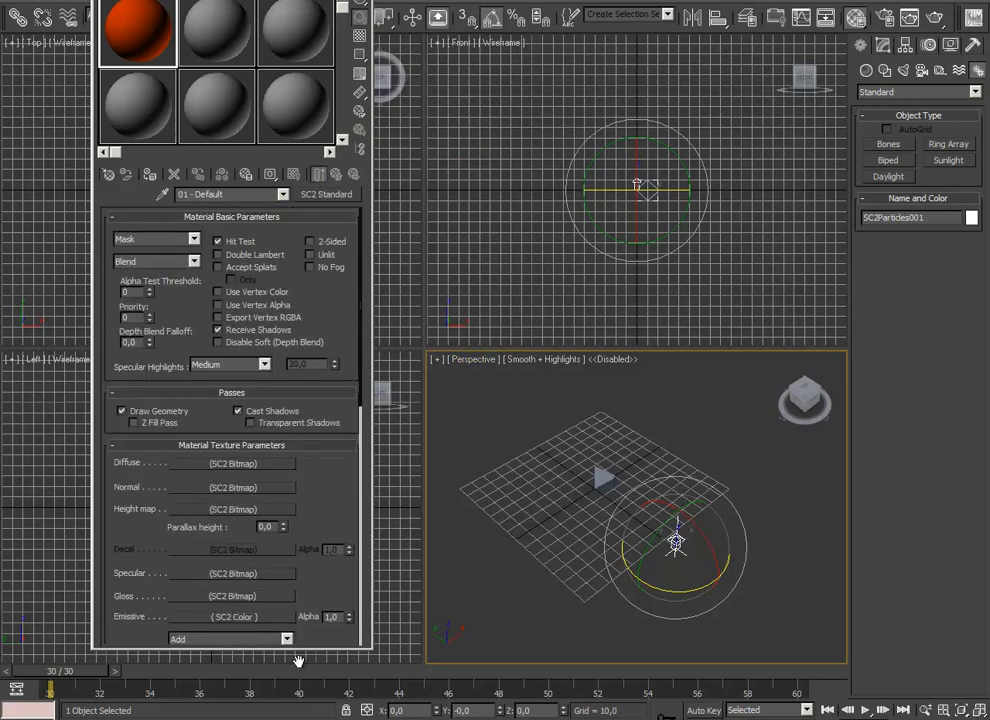
{"action": "mouse_move", "coordinate": [372, 336]}
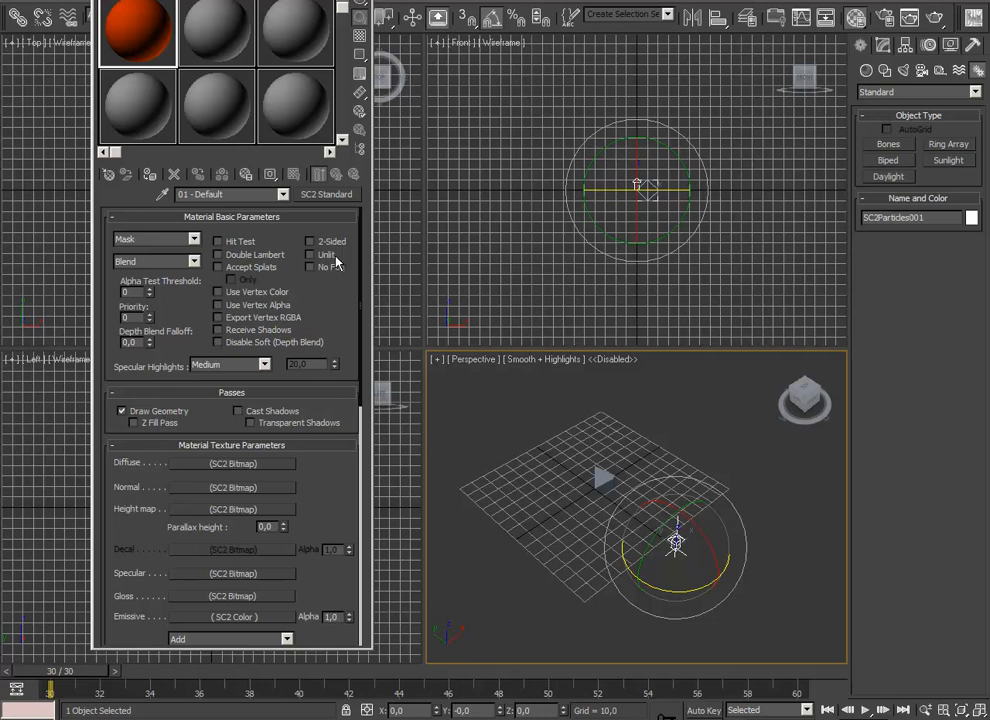
{"action": "left_click", "coordinate": [310, 254]}
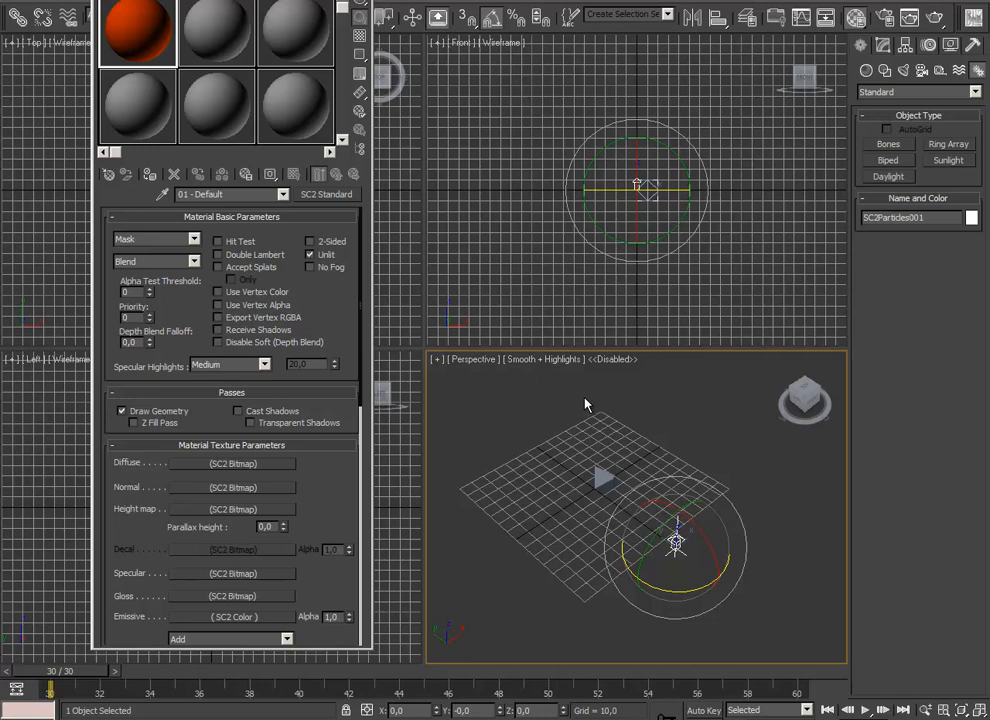
{"action": "mouse_move", "coordinate": [548, 392]}
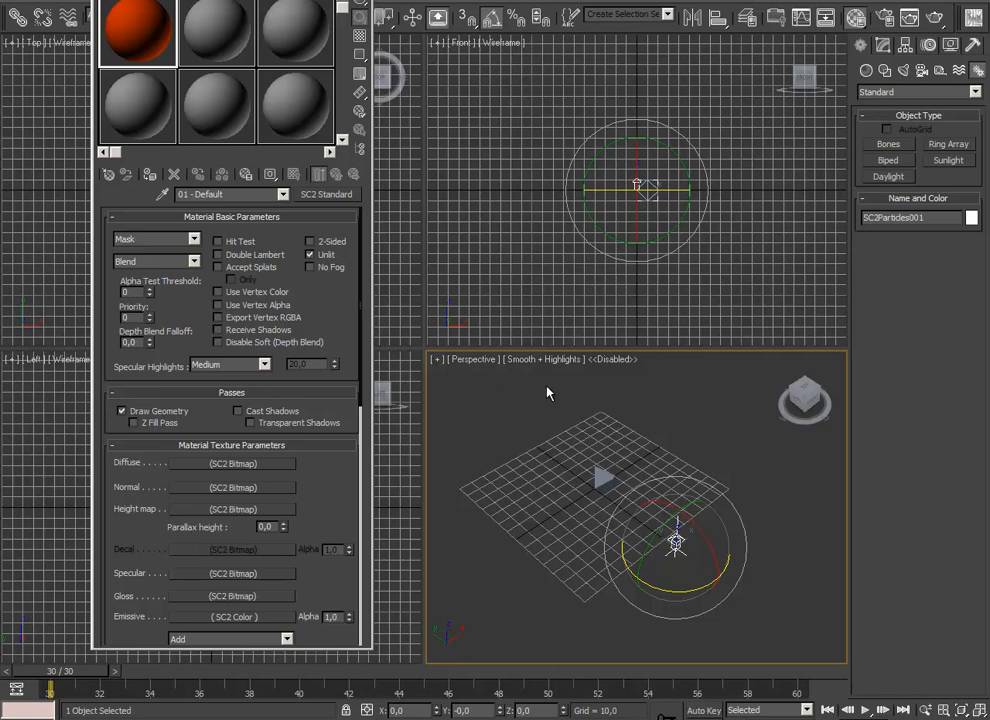
{"action": "mouse_move", "coordinate": [710, 482]}
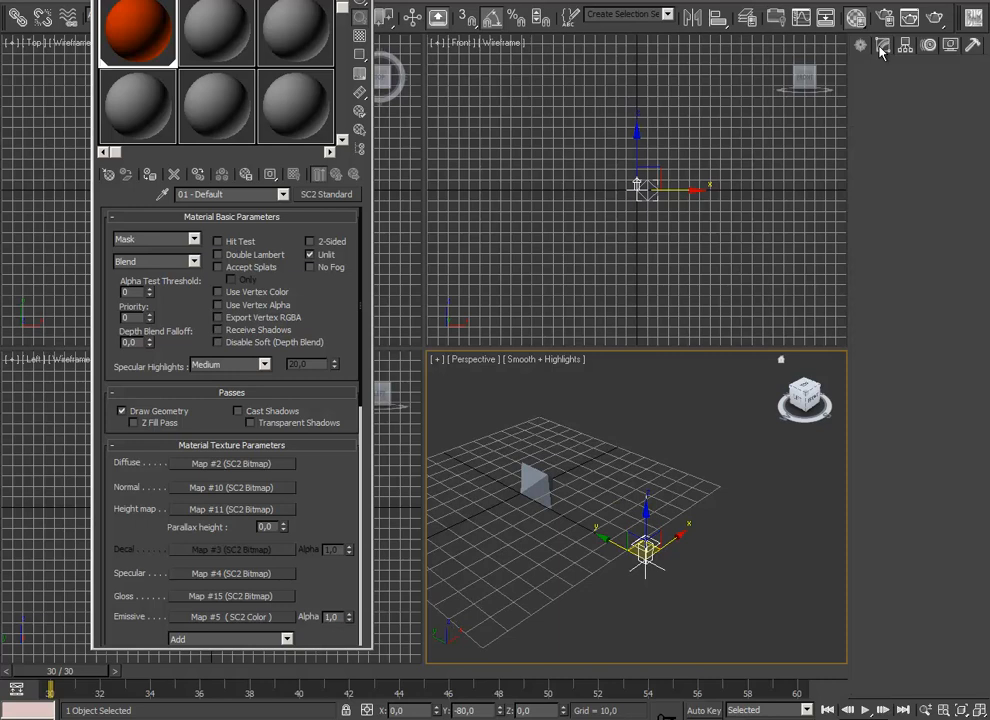
- Set the SC2Particles Instance Type to Emitter Oriented in the Modify panel
{"action": "left_click", "coordinate": [882, 44]}
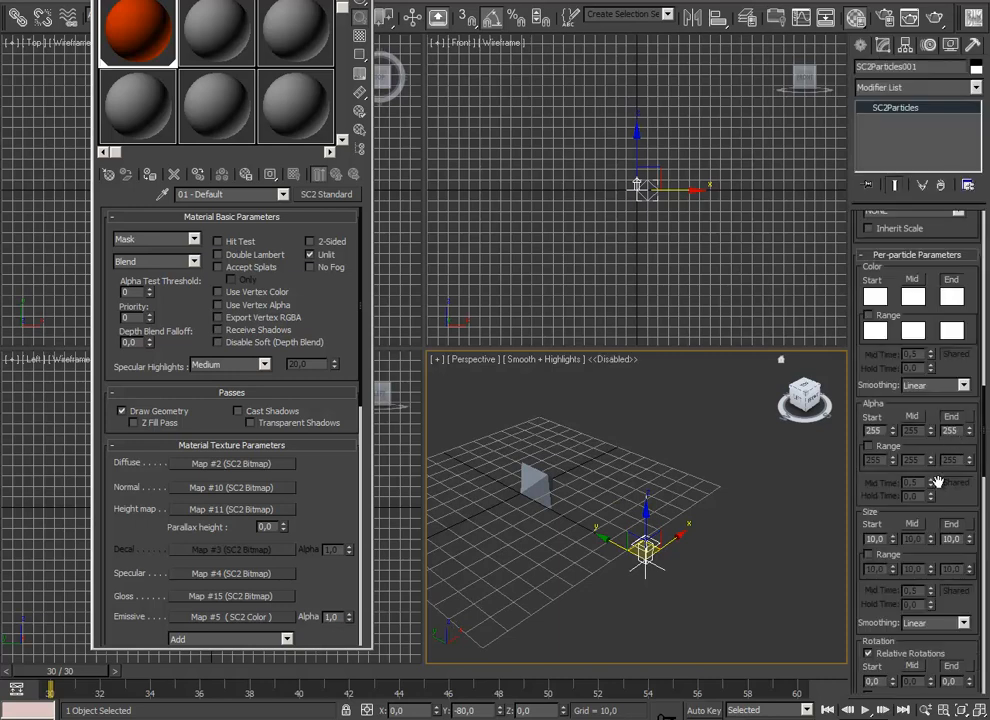
{"action": "scroll", "scroll_direction": "up", "scroll_amount": 3}
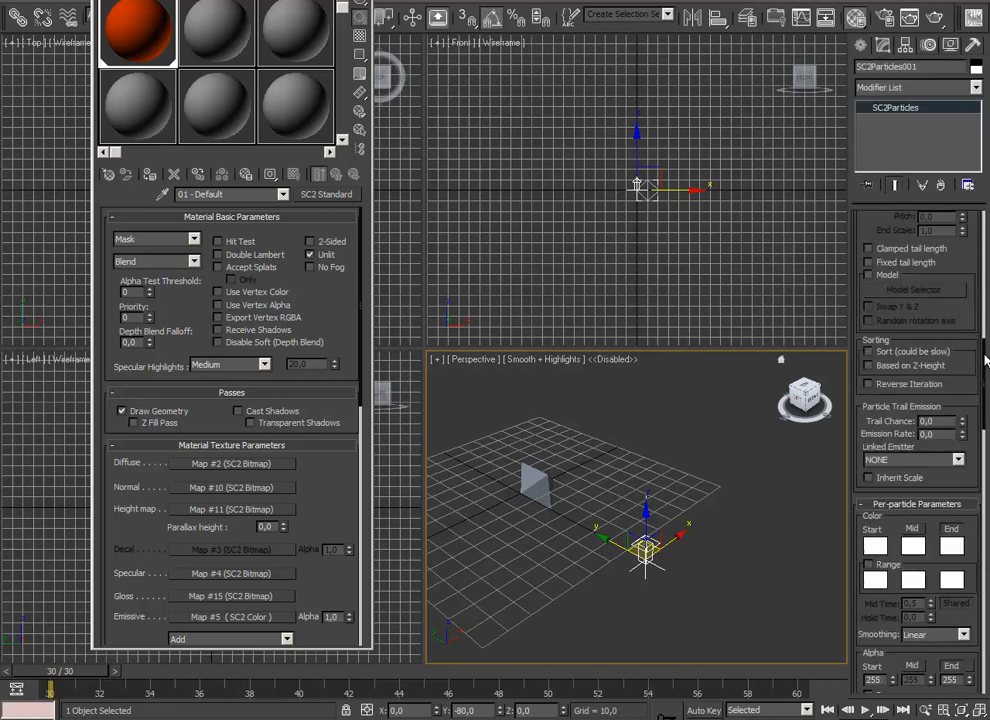
{"action": "scroll", "scroll_direction": "up", "scroll_amount": 3}
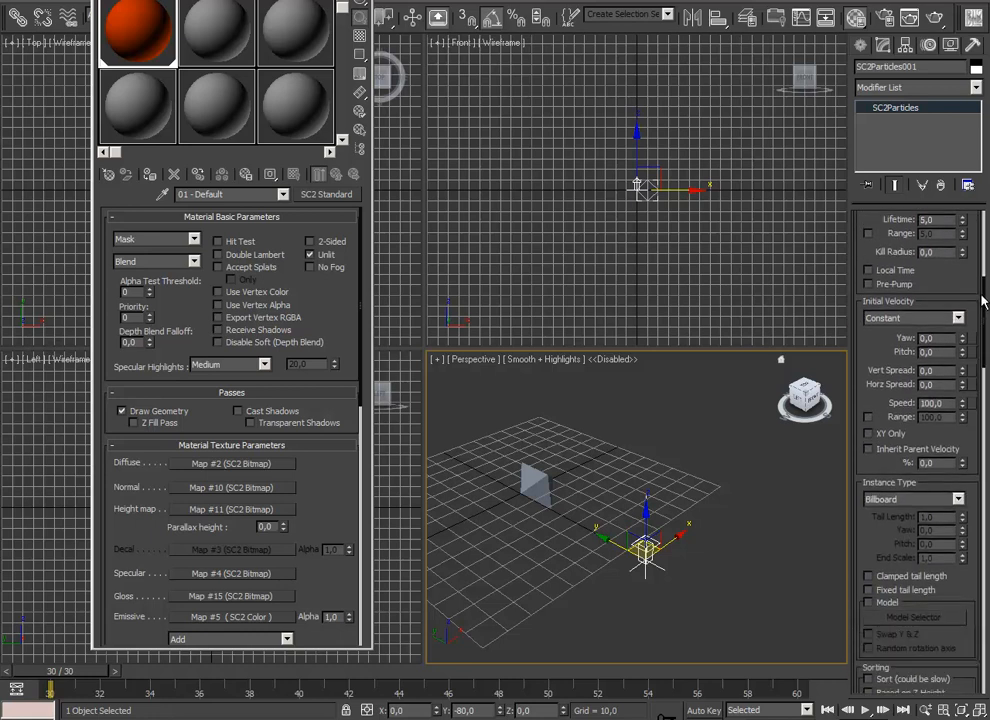
{"action": "scroll", "scroll_direction": "down", "scroll_amount": 3}
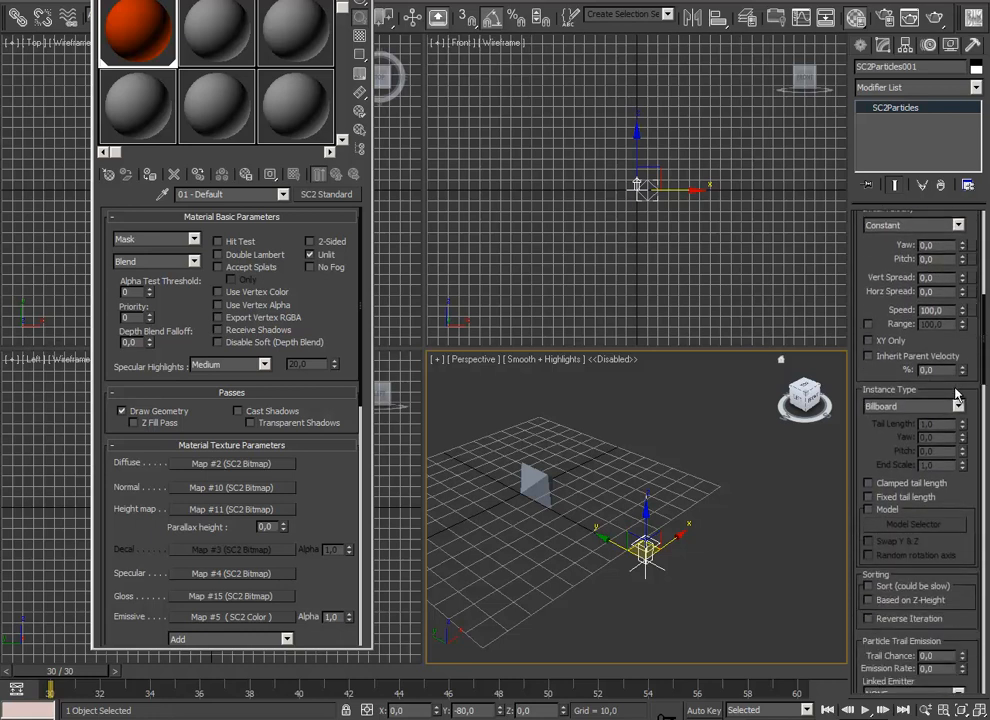
{"action": "left_click", "coordinate": [956, 406]}
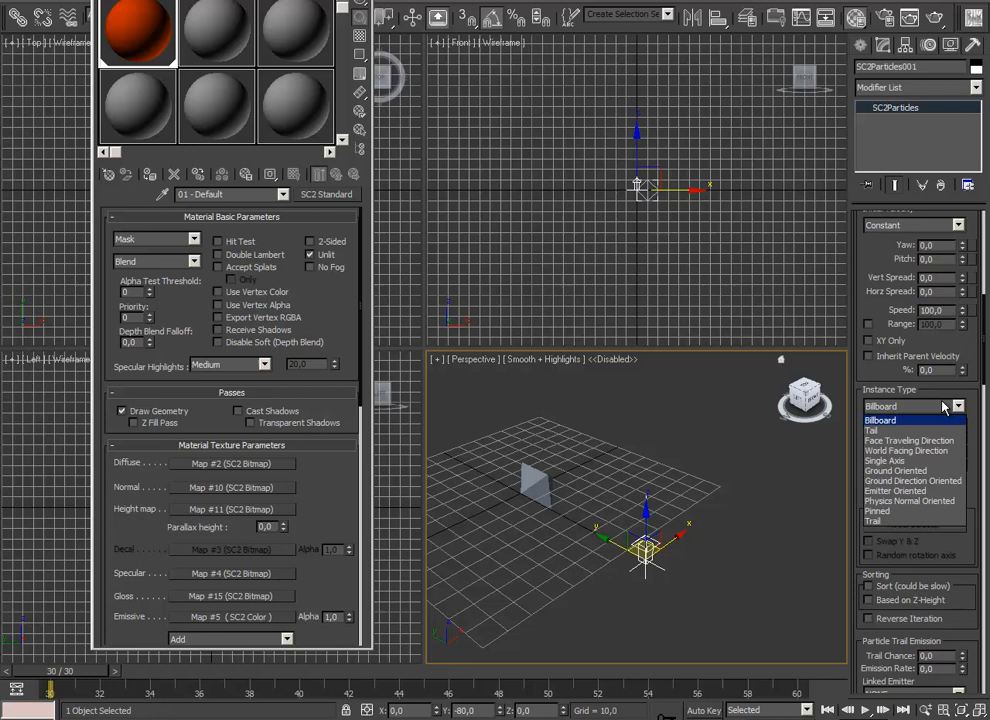
{"action": "mouse_move", "coordinate": [940, 410]}
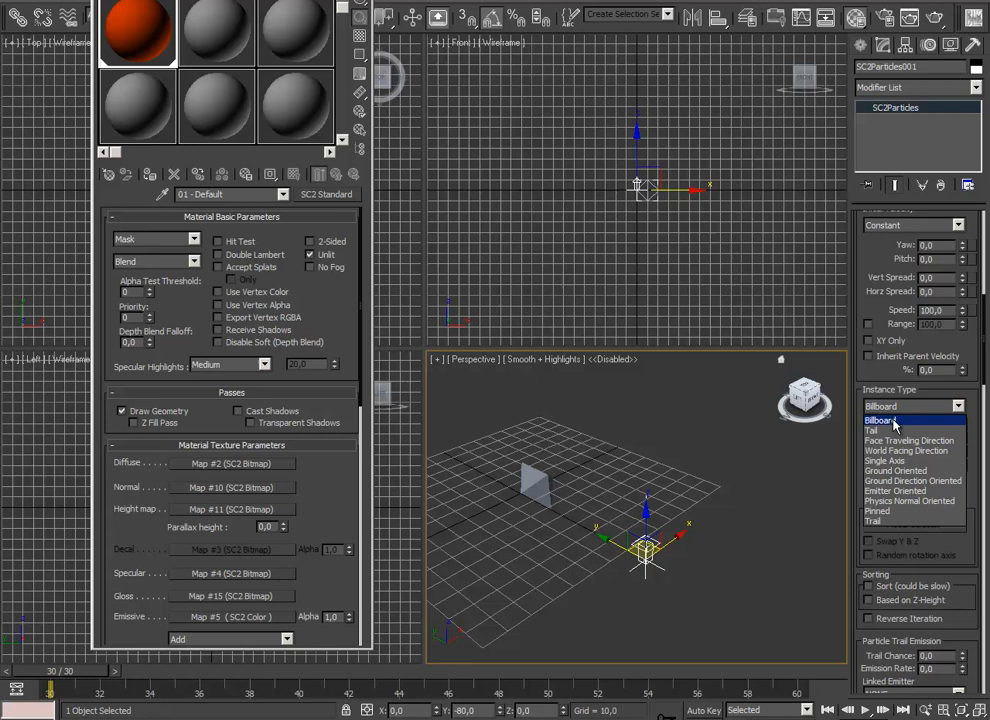
{"action": "left_click", "coordinate": [908, 490]}
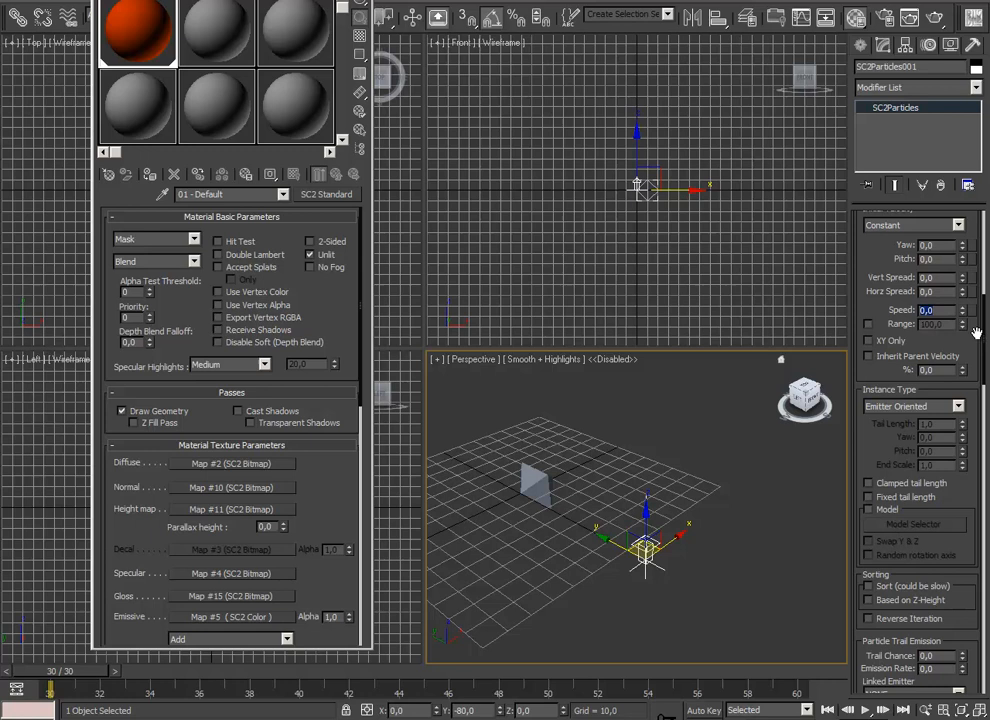
{"action": "scroll", "scroll_direction": "down", "scroll_amount": 3}
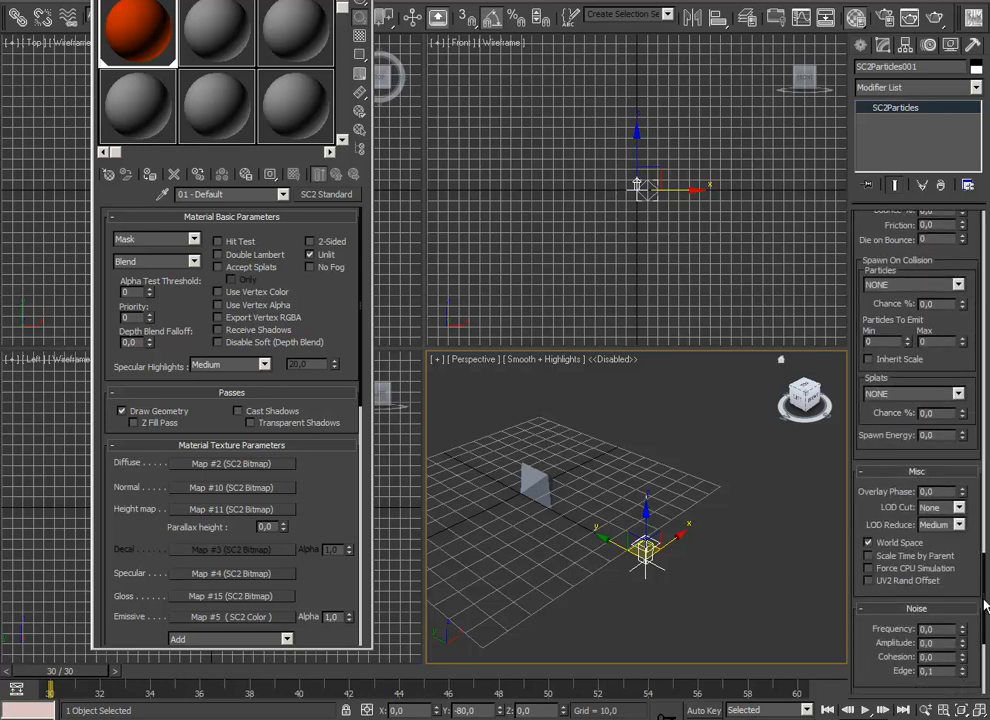
{"action": "scroll", "scroll_direction": "down", "scroll_amount": 3}
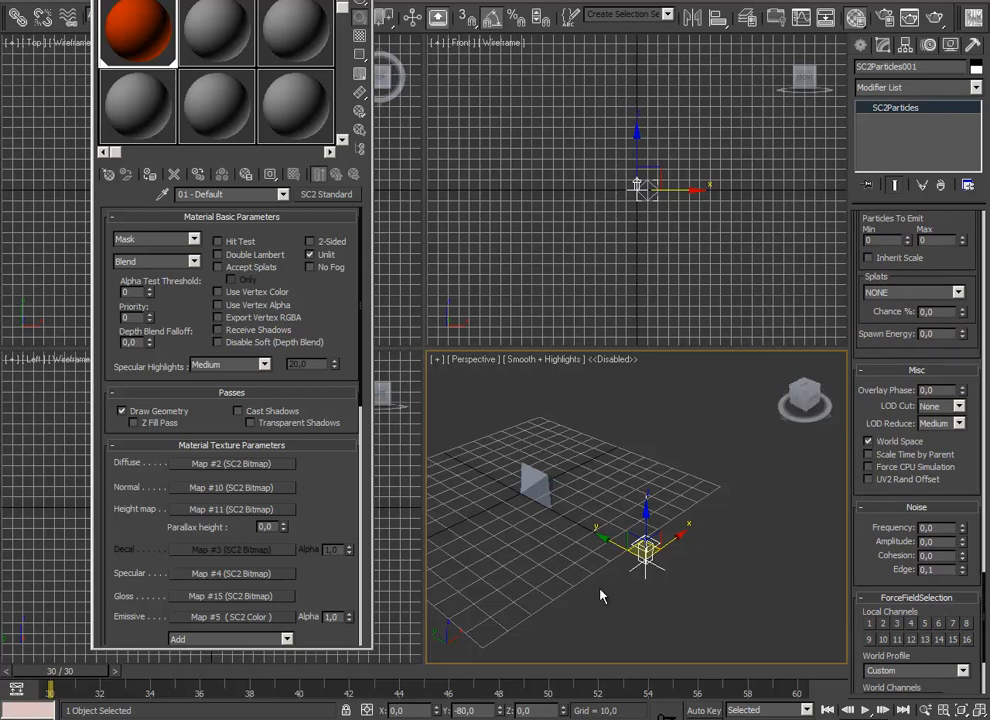
{"action": "mouse_move", "coordinate": [658, 590]}
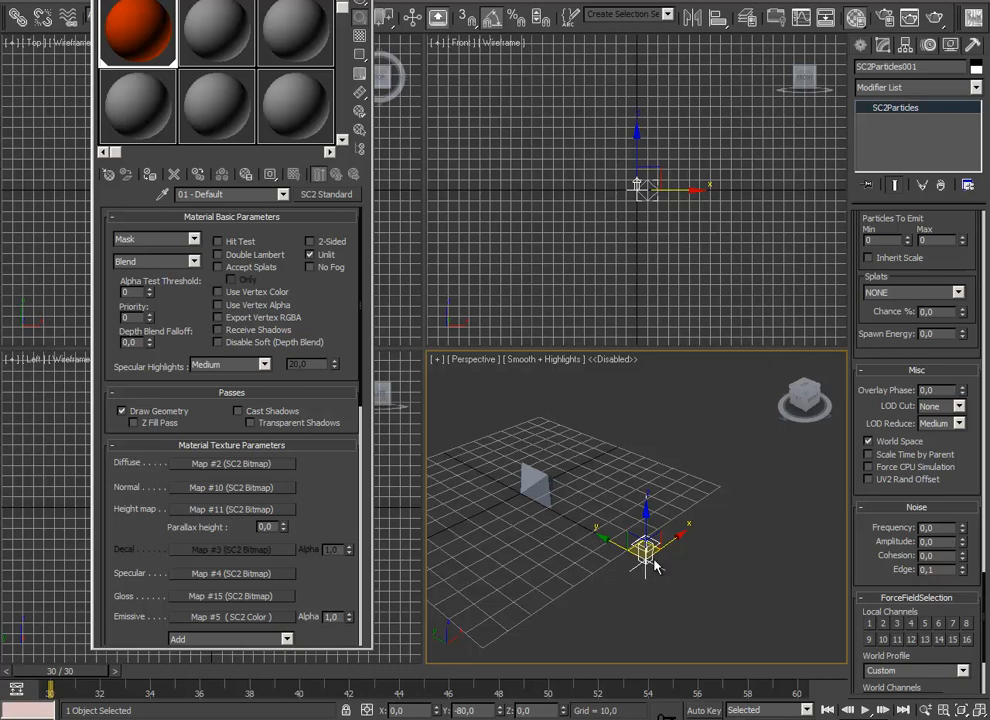
{"action": "scroll", "scroll_direction": "down", "scroll_amount": 3}
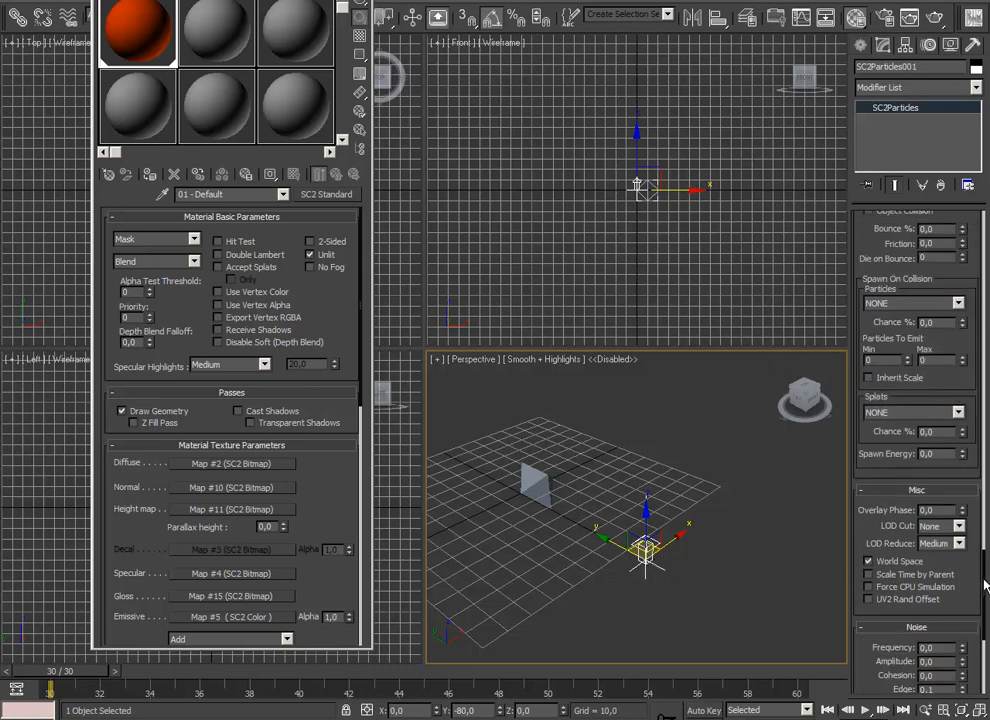
{"action": "scroll", "scroll_direction": "up", "scroll_amount": 3}
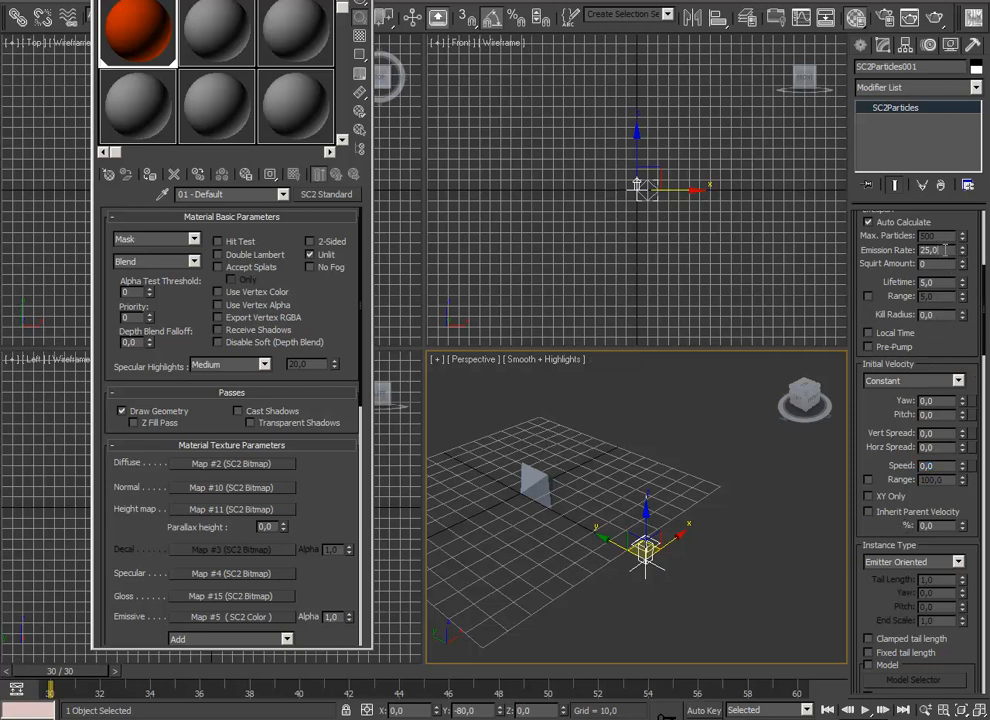
{"action": "triple_click", "coordinate": [930, 250]}
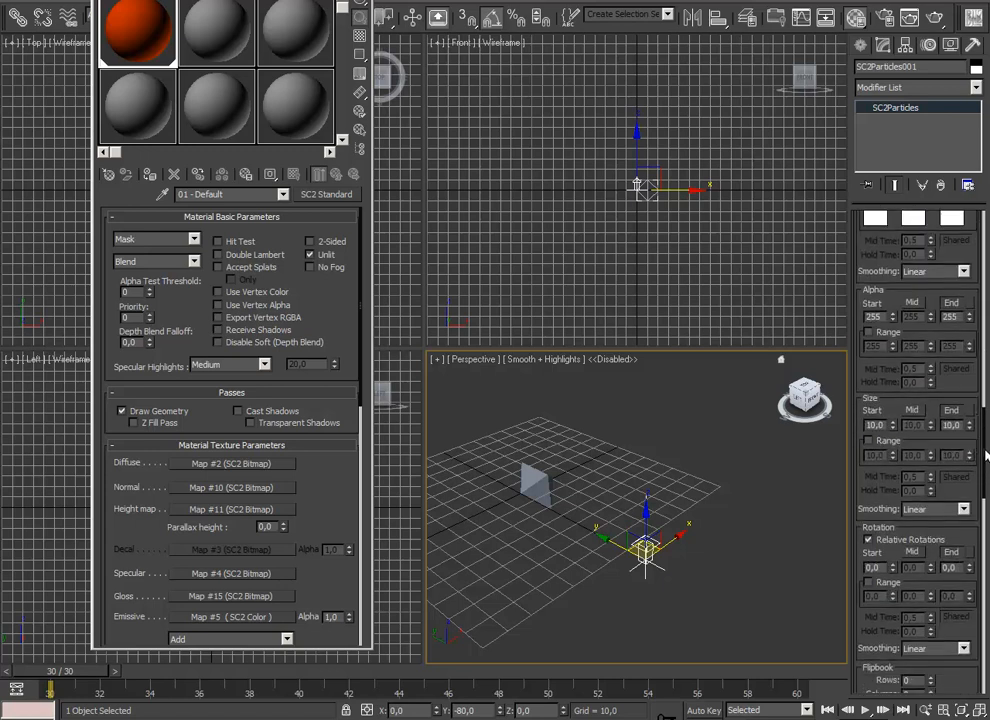
- Review the emitter's Alpha, Size, Rotation and Flipbook rollouts, then send the effect to the SC2 previewer
{"action": "scroll", "scroll_direction": "down", "scroll_amount": 3}
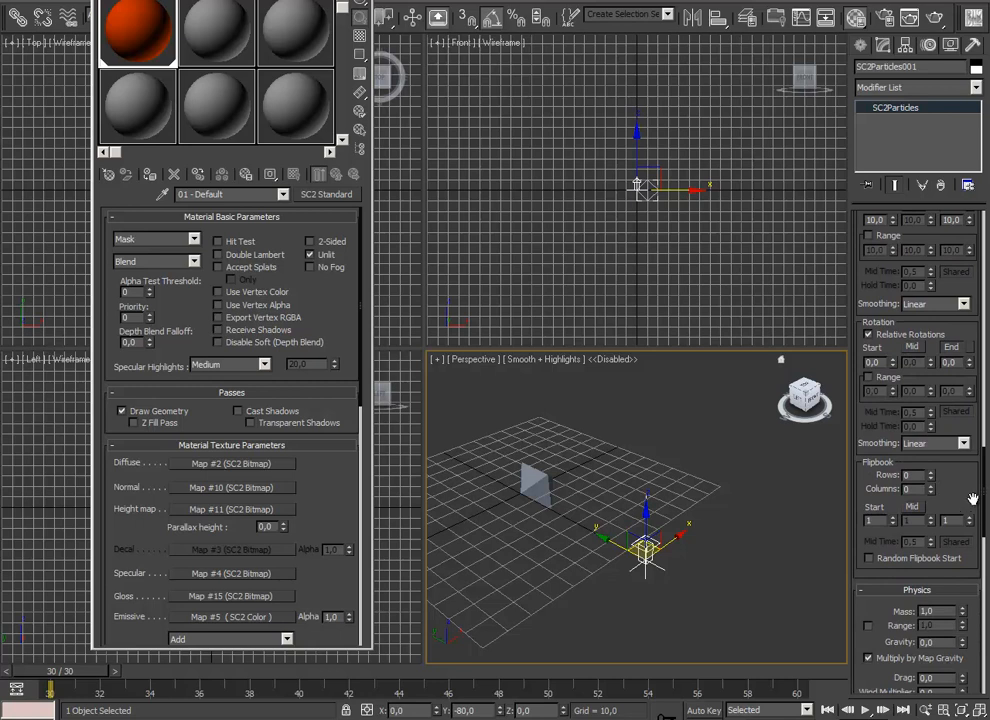
{"action": "mouse_move", "coordinate": [970, 488]}
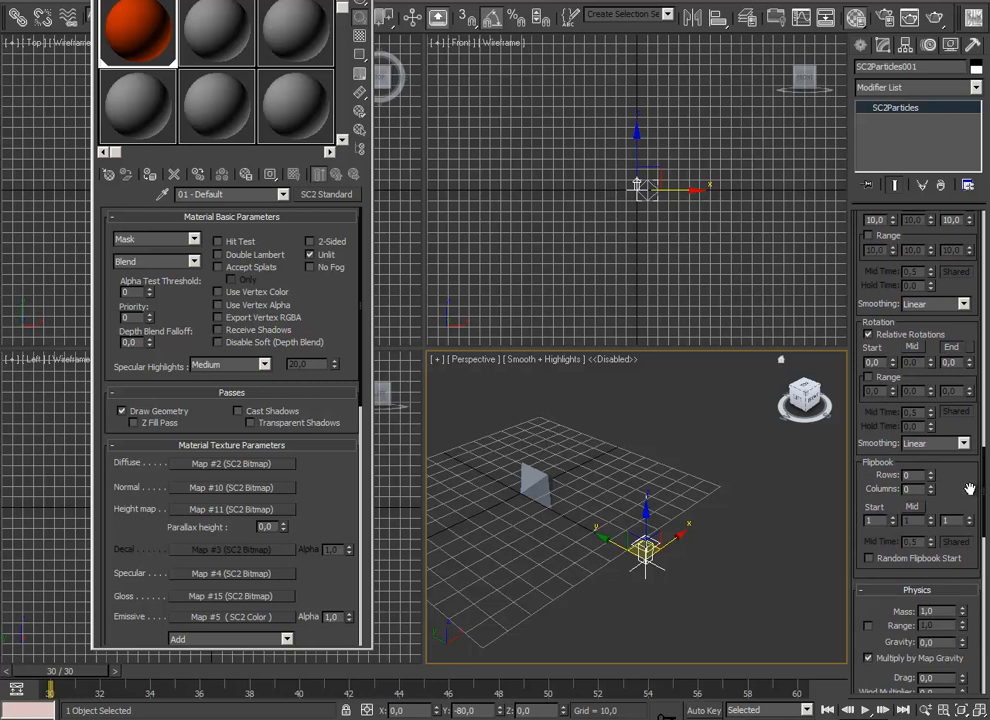
{"action": "mouse_move", "coordinate": [948, 474]}
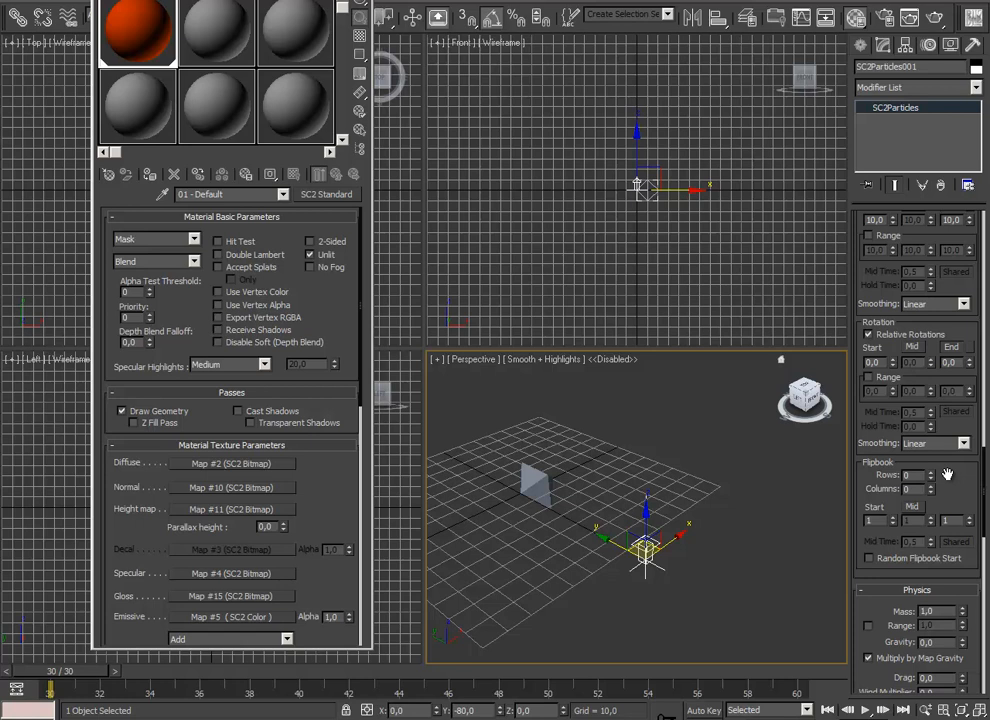
{"action": "mouse_move", "coordinate": [976, 336]}
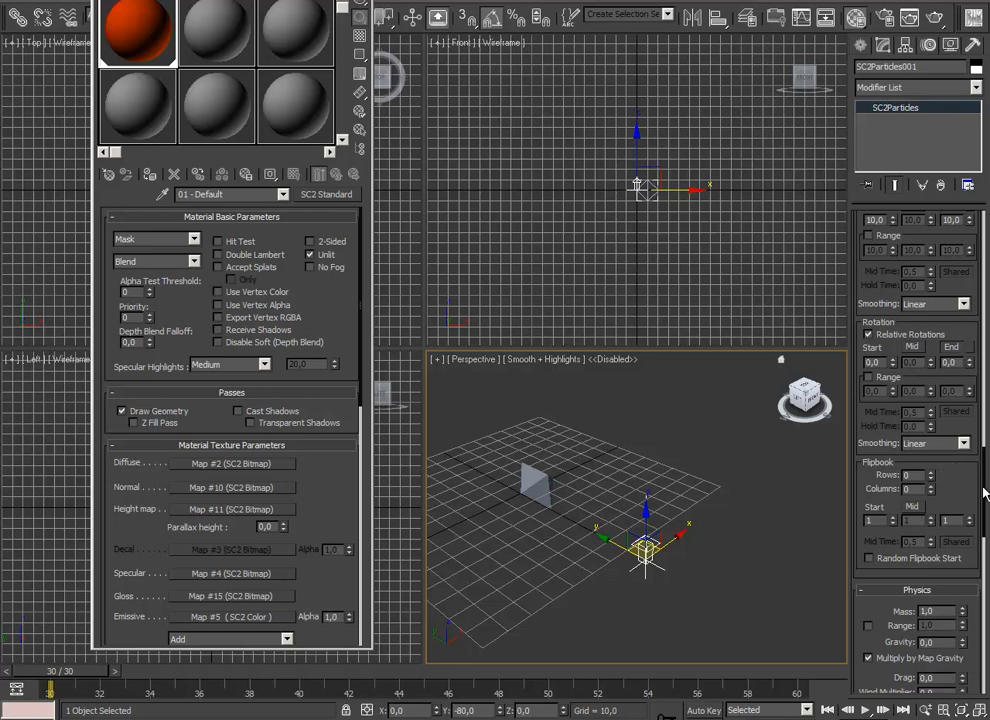
{"action": "scroll", "scroll_direction": "up", "scroll_amount": 3}
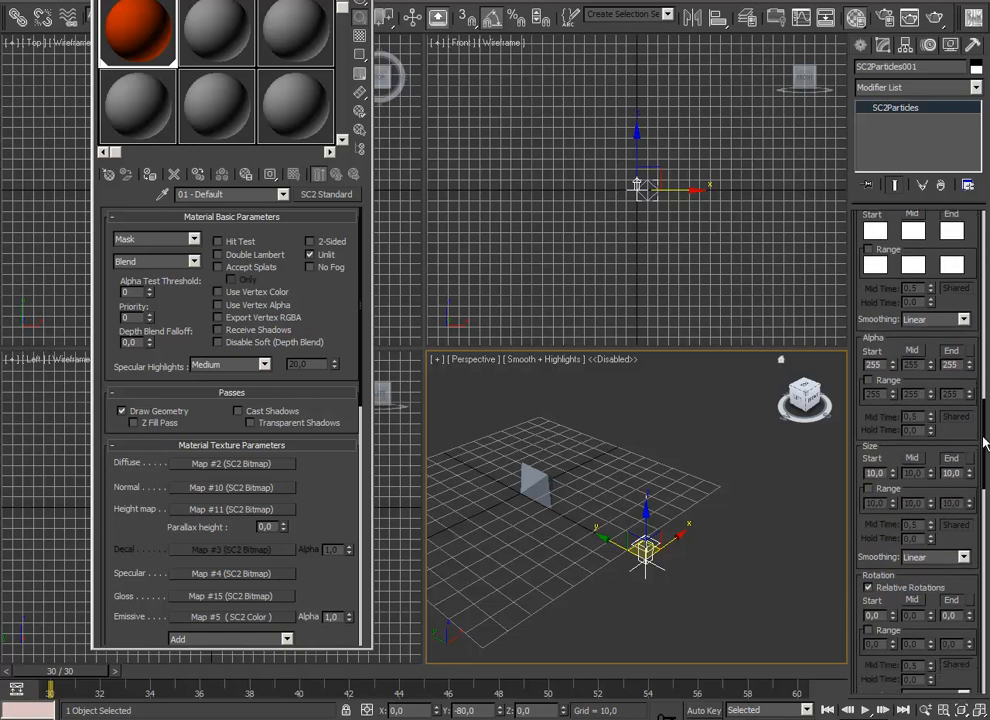
{"action": "scroll", "scroll_direction": "down", "scroll_amount": 3}
{"action": "type", "text": "0,1"}
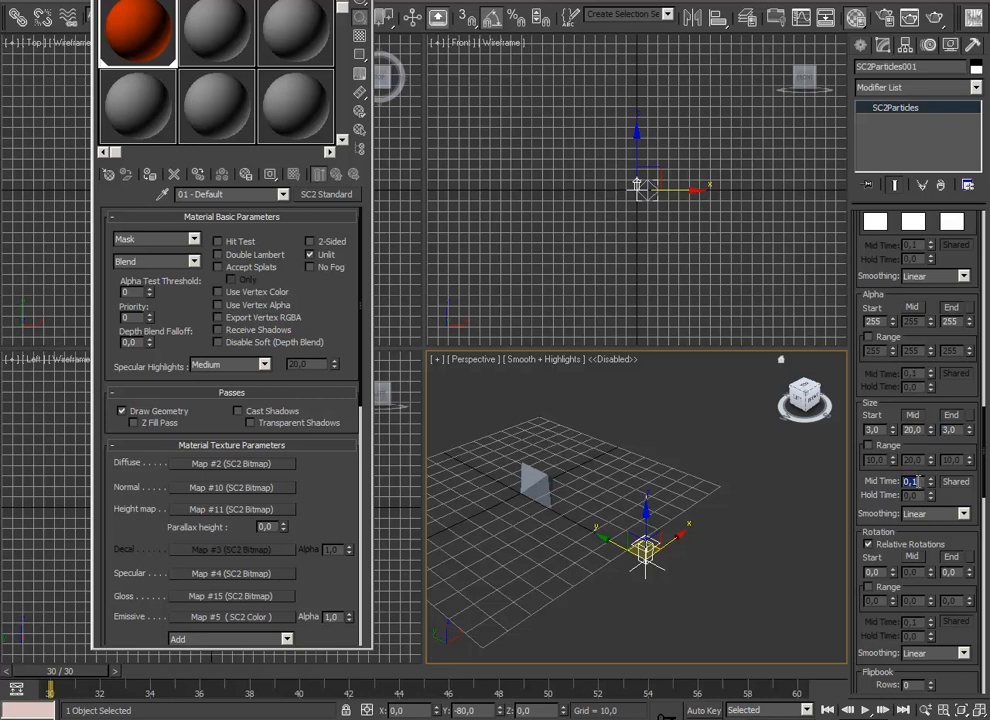
{"action": "left_click", "coordinate": [910, 480]}
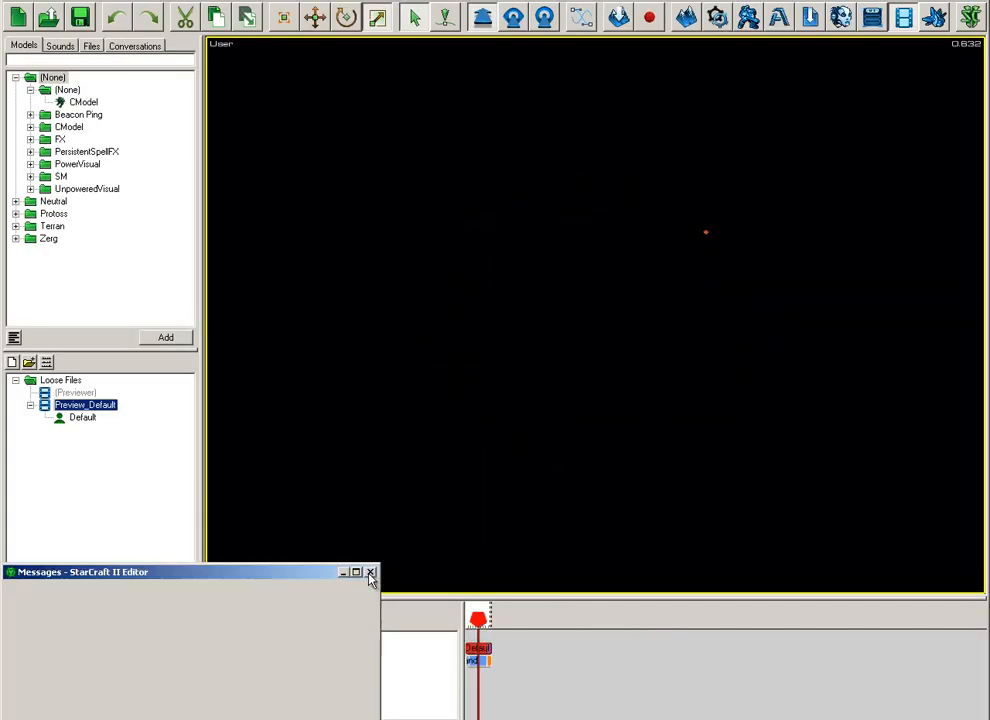
- Leave the empty StarCraft II preview and return to the exporter panel in 3ds Max
{"action": "left_click", "coordinate": [370, 572]}
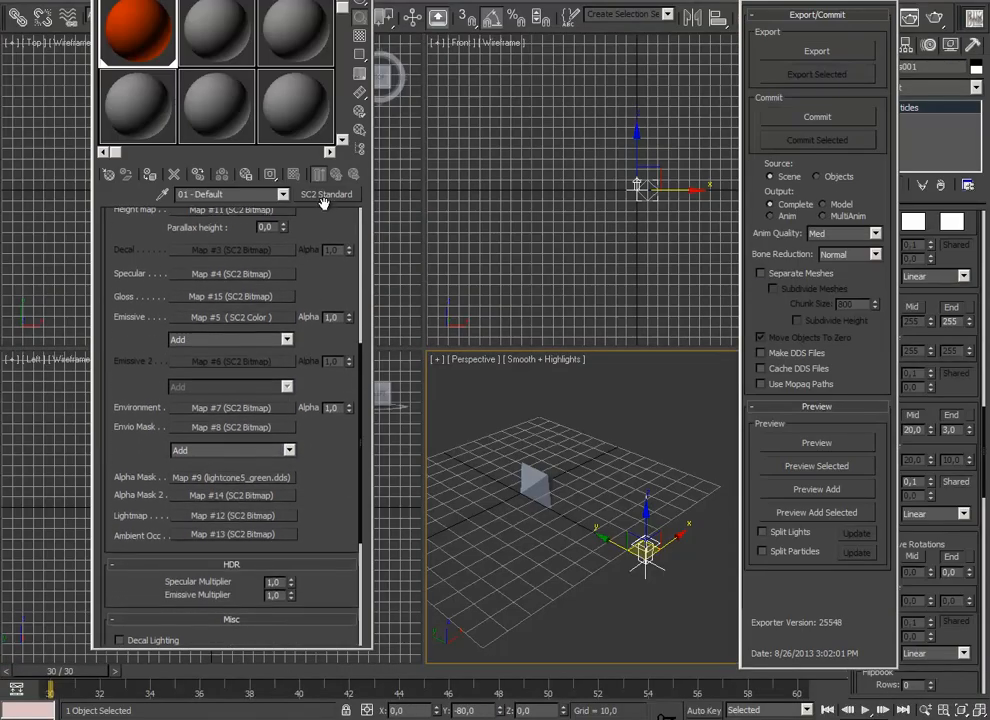
- Set the Alpha Mask's Color Operations to Use G and view the cone texture image
{"action": "scroll", "scroll_direction": "up", "scroll_amount": 3}
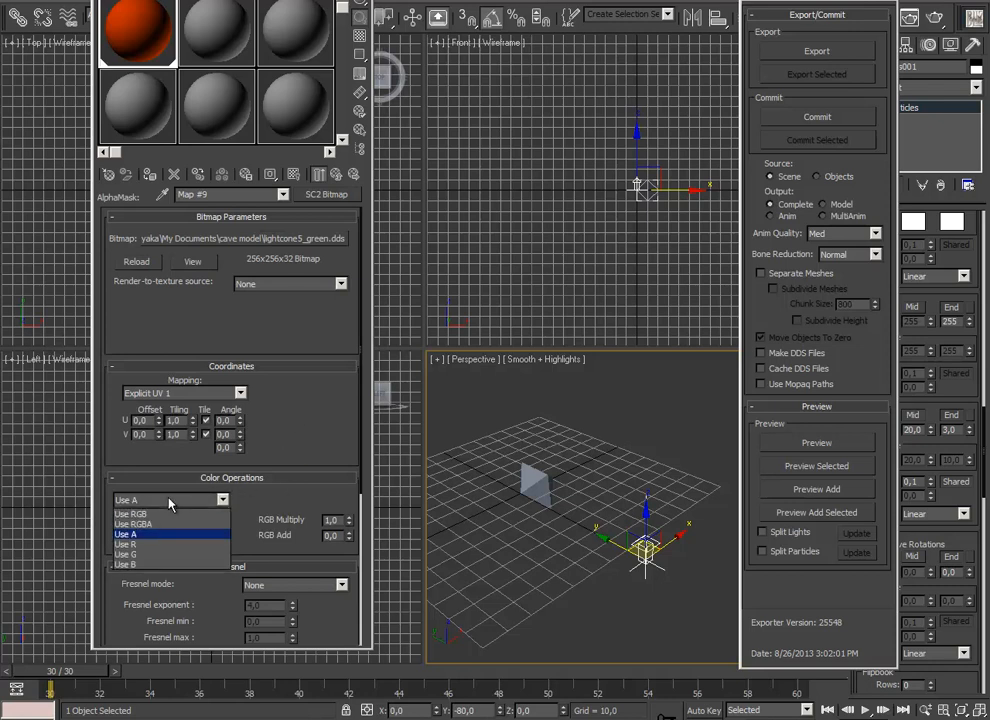
{"action": "mouse_move", "coordinate": [148, 554]}
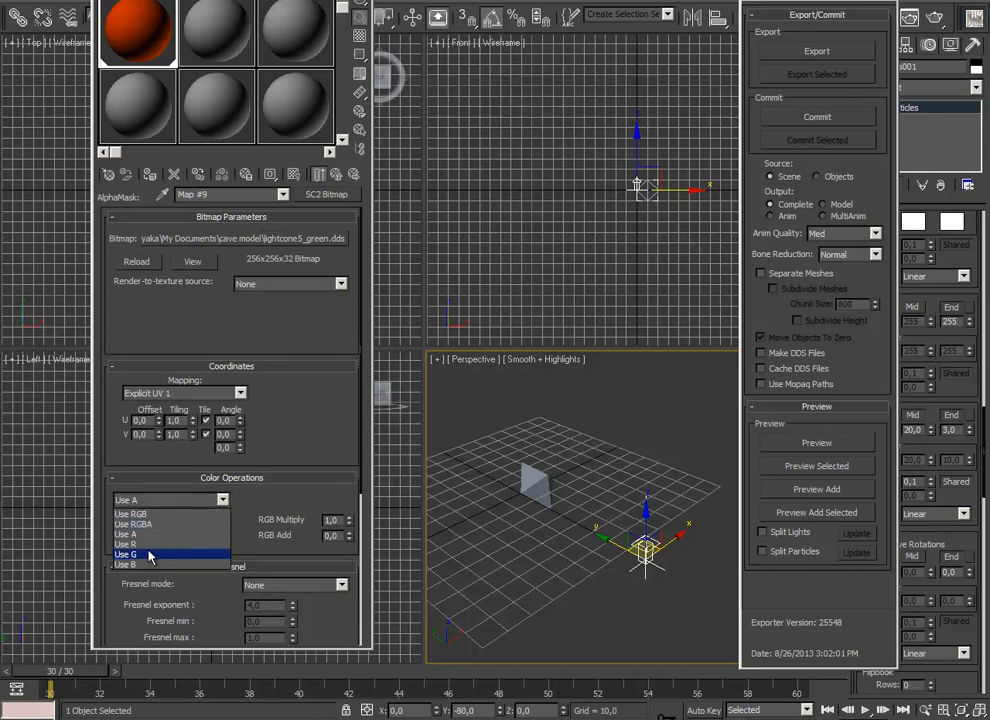
{"action": "left_click", "coordinate": [148, 554]}
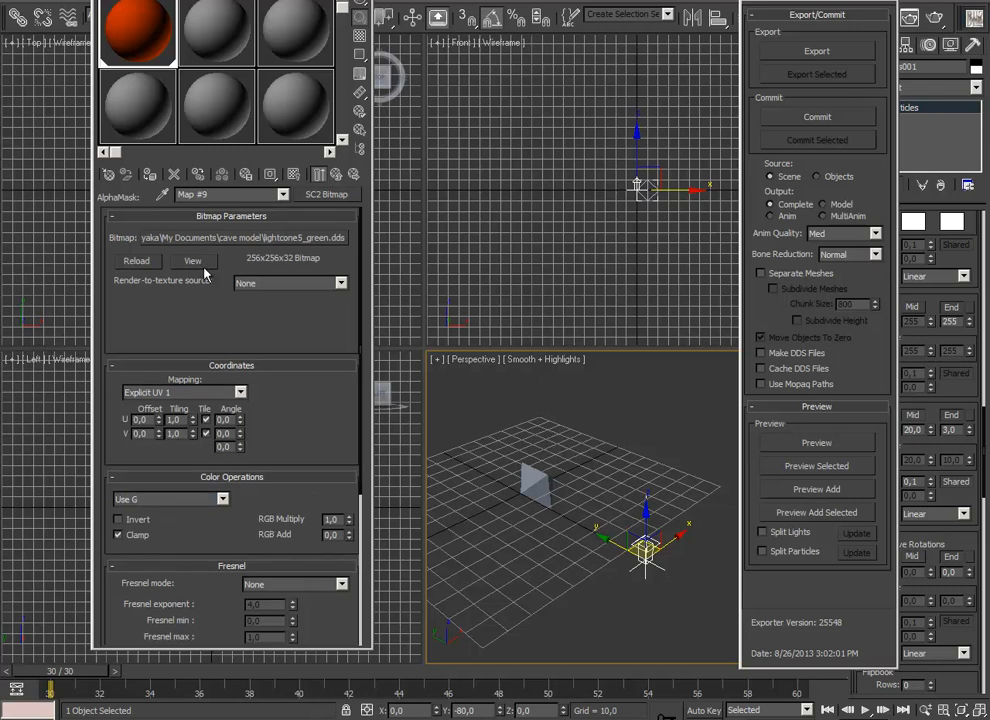
{"action": "left_click", "coordinate": [192, 260]}
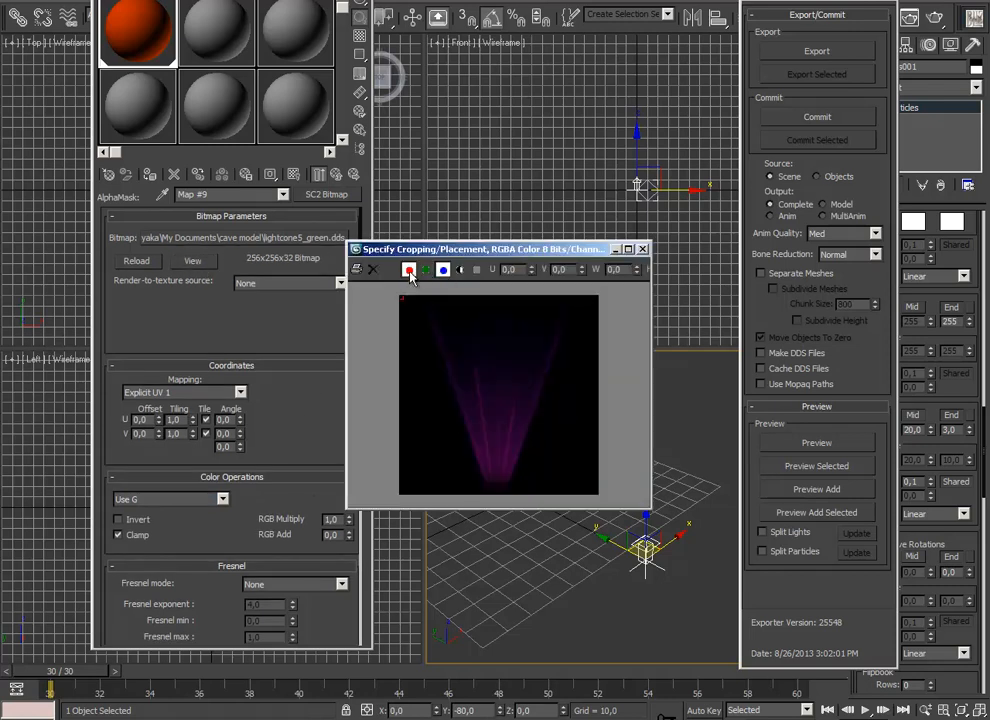
{"action": "left_click", "coordinate": [426, 270]}
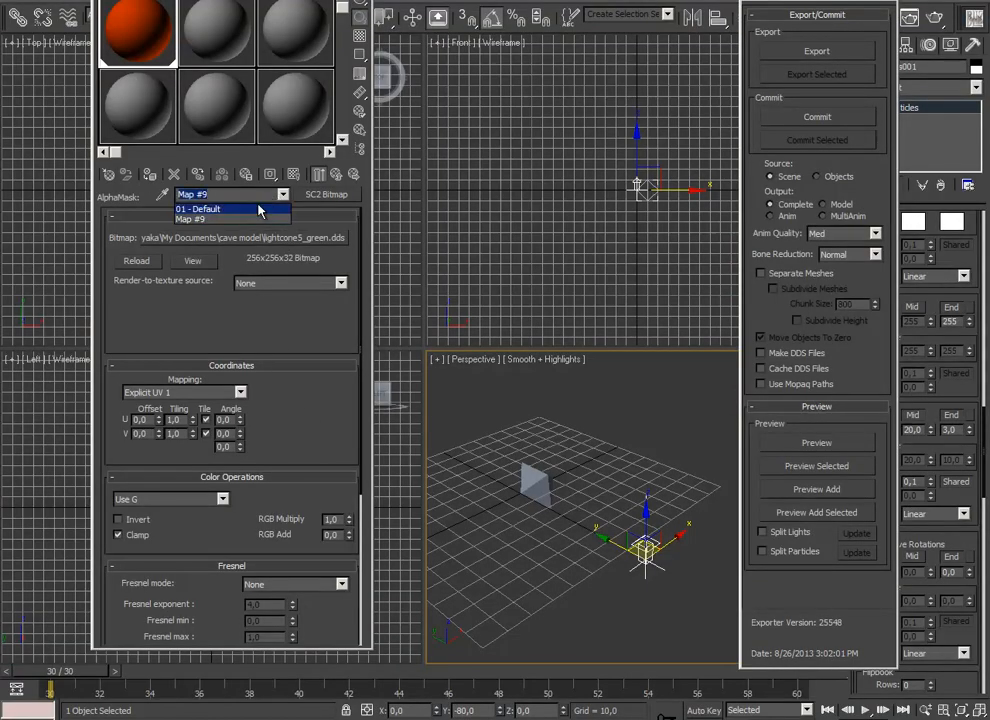
- Return to the parent 01 - Default material and preview the orange particle ring in the StarCraft II previewer
{"action": "left_click", "coordinate": [196, 208]}
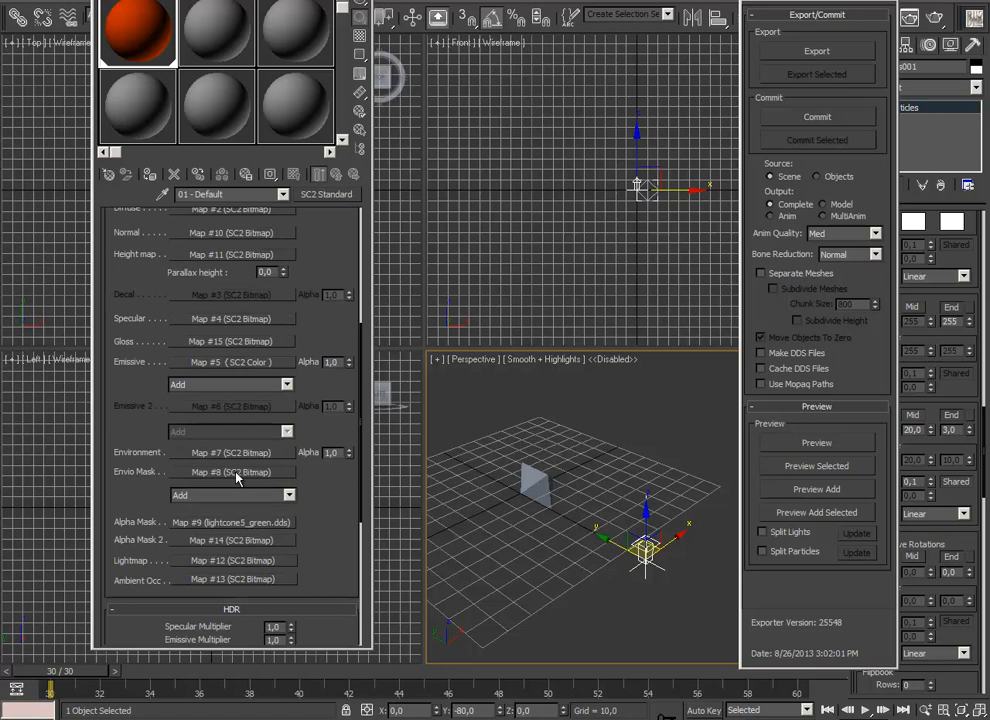
{"action": "scroll", "scroll_direction": "up", "scroll_amount": 3}
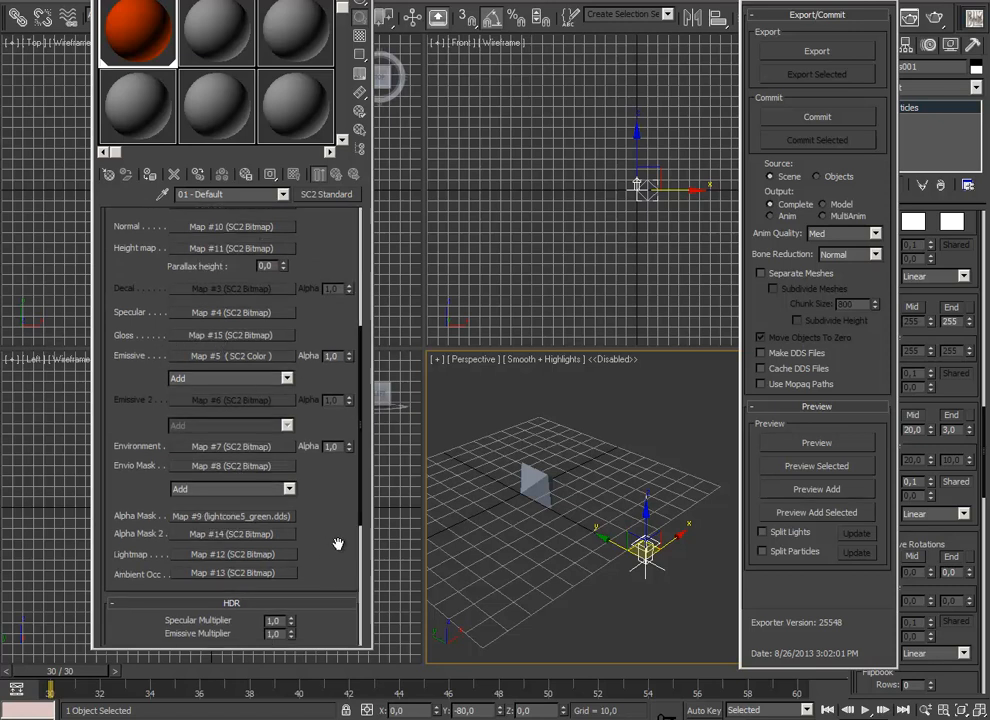
{"action": "scroll", "scroll_direction": "down", "scroll_amount": 3}
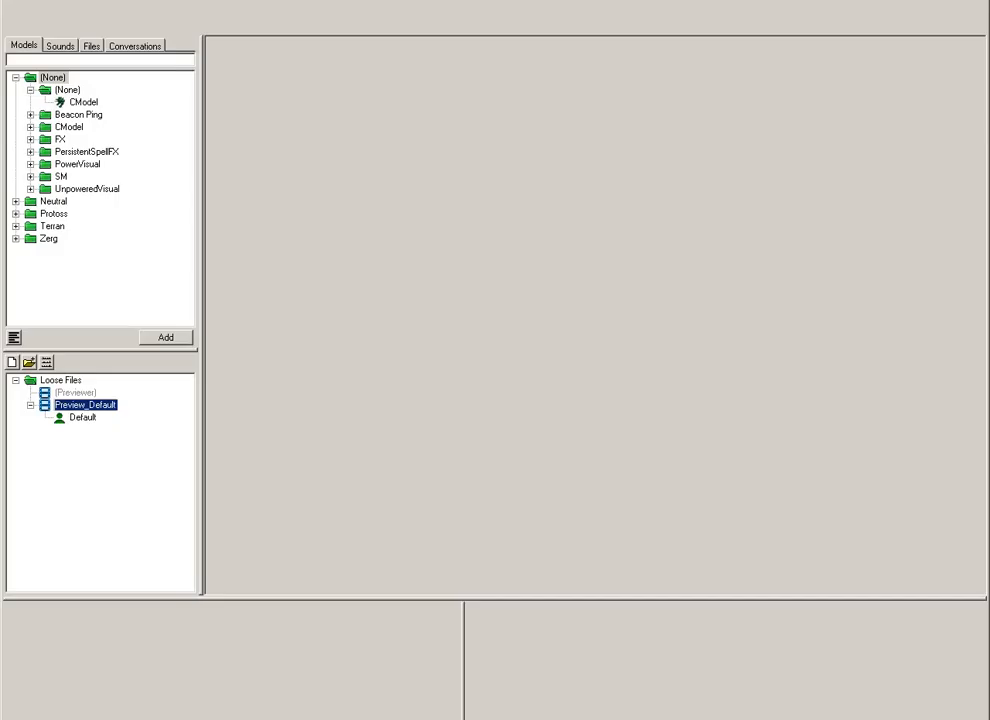
{"action": "double_click", "coordinate": [84, 404]}
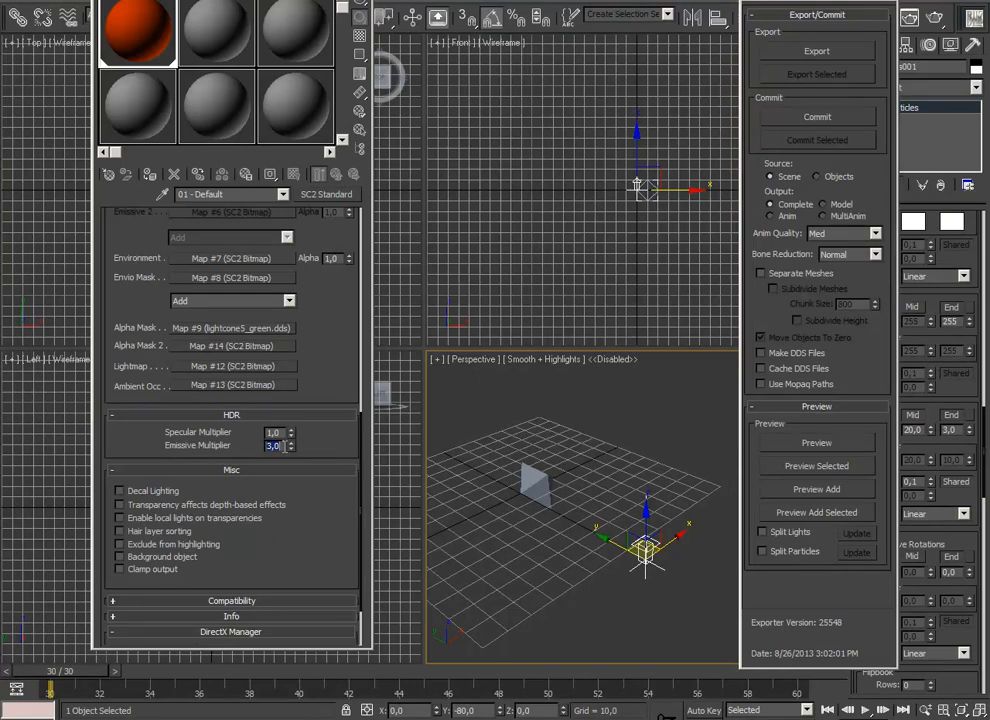
{"action": "scroll", "scroll_direction": "up", "scroll_amount": 3}
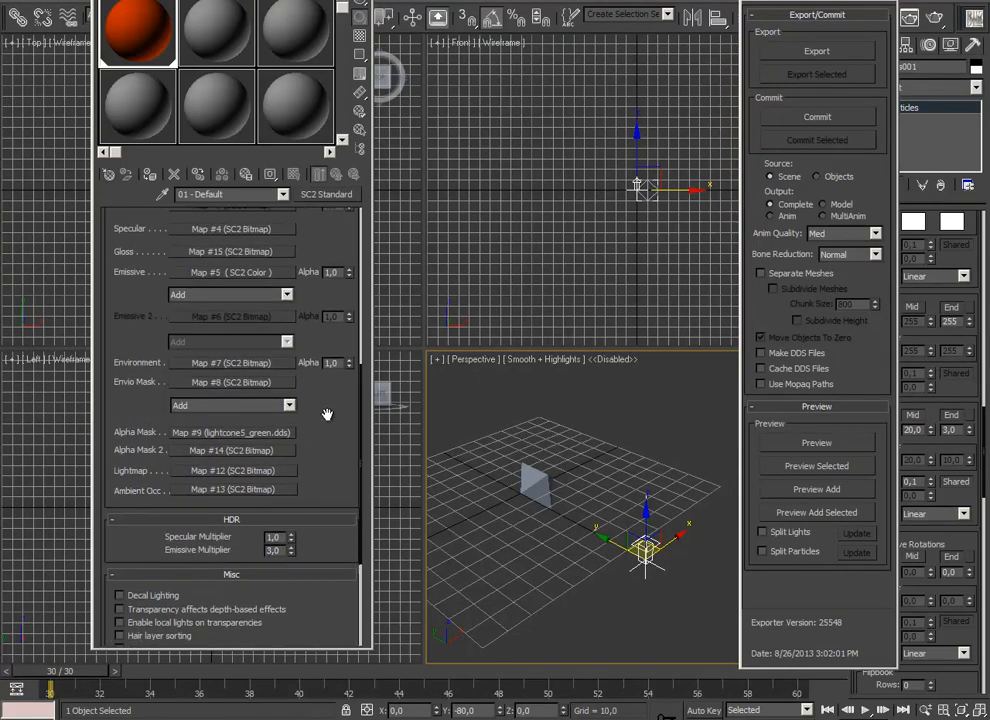
{"action": "scroll", "scroll_direction": "down", "scroll_amount": 3}
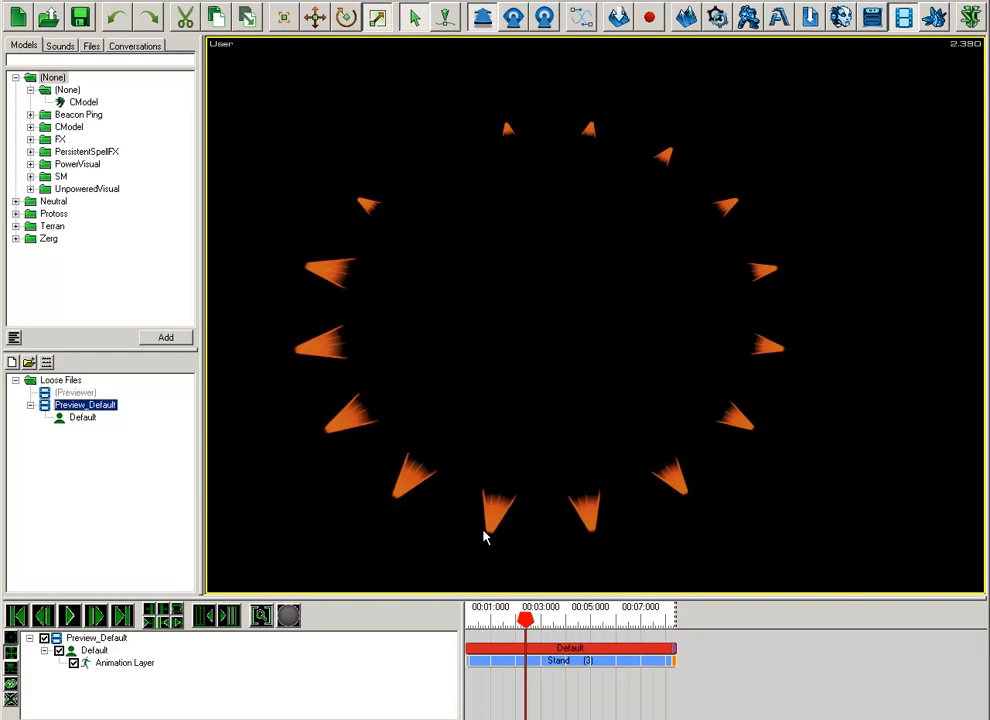
{"action": "mouse_move", "coordinate": [480, 542]}
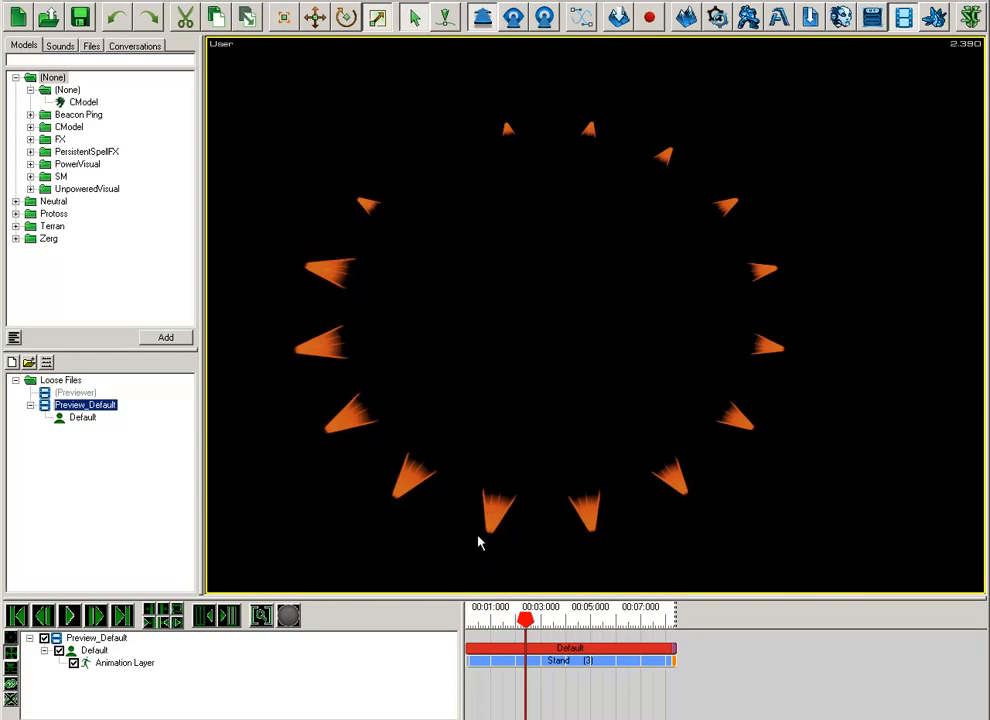
{"action": "mouse_move", "coordinate": [544, 572]}
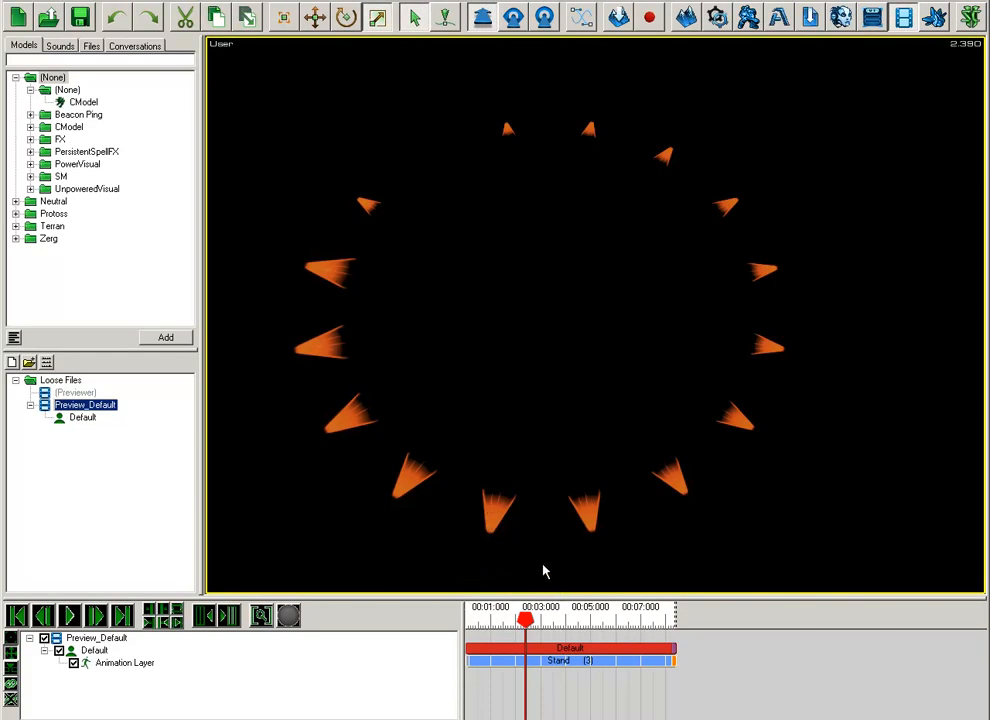
{"action": "mouse_move", "coordinate": [520, 478]}
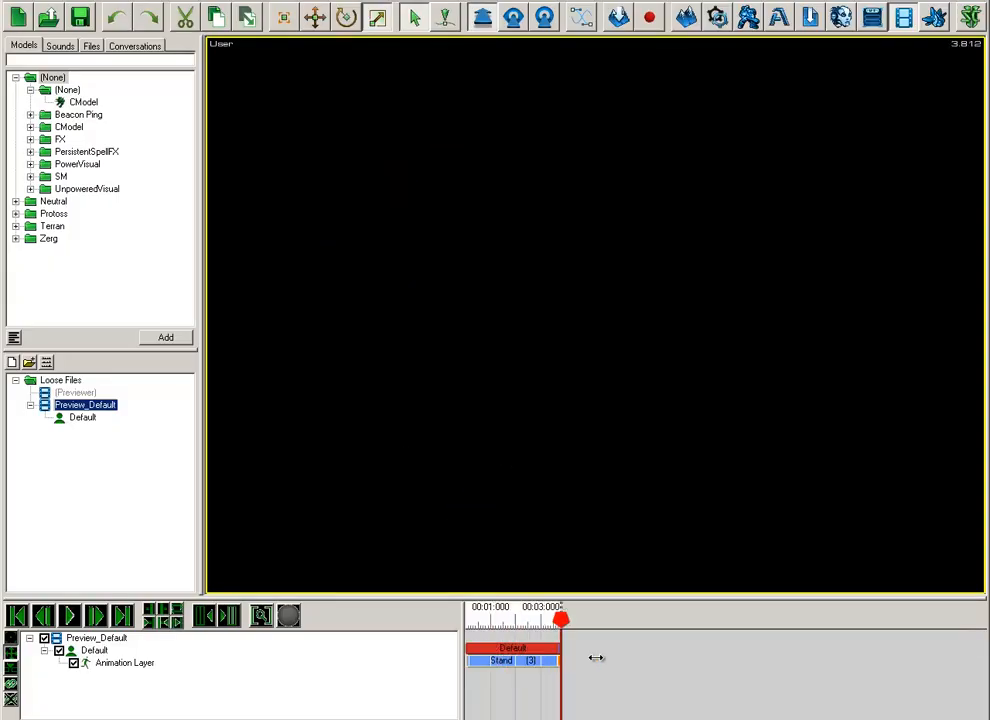
- Send the particle effect to the StarCraft II previewer again and play it as a spinning orange aura
{"action": "left_click", "coordinate": [68, 616]}
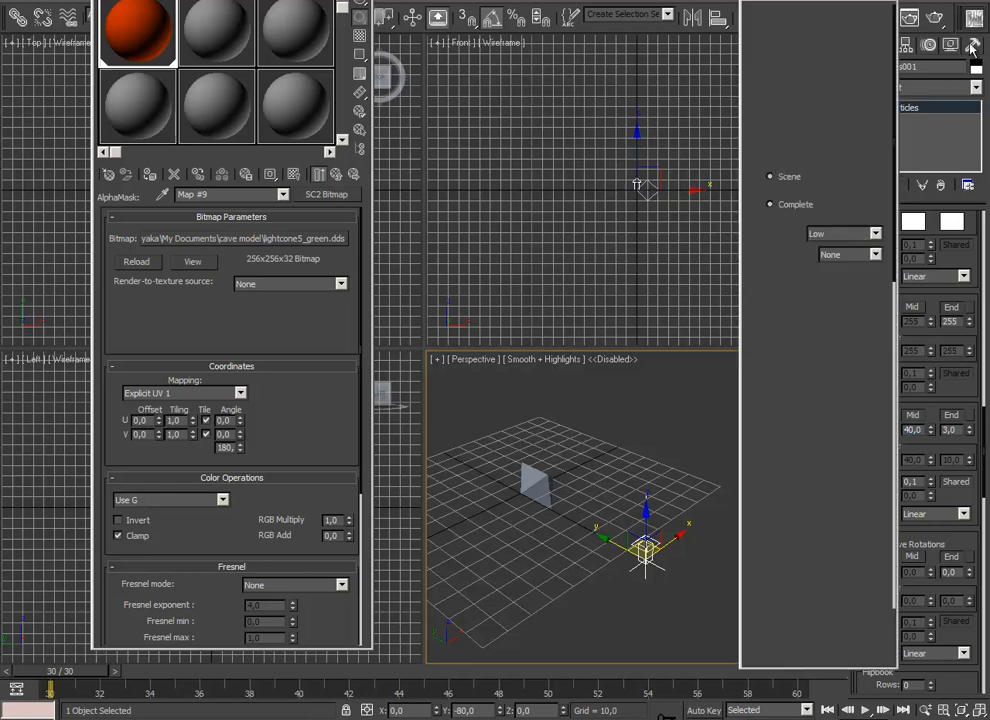
{"action": "left_click", "coordinate": [972, 46]}
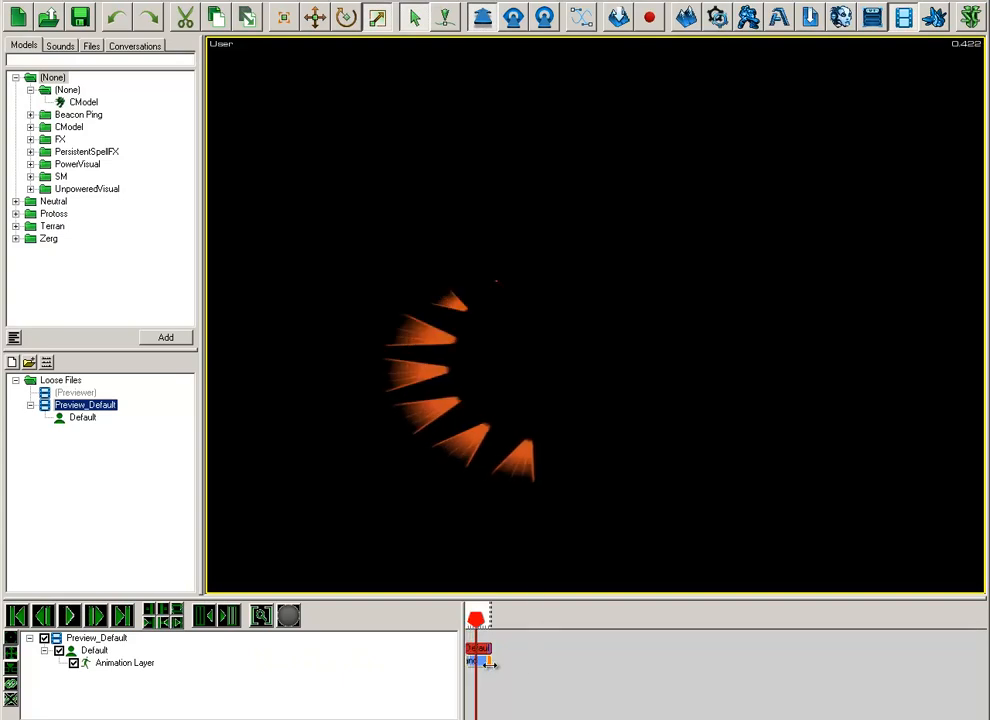
{"action": "left_click", "coordinate": [68, 616]}
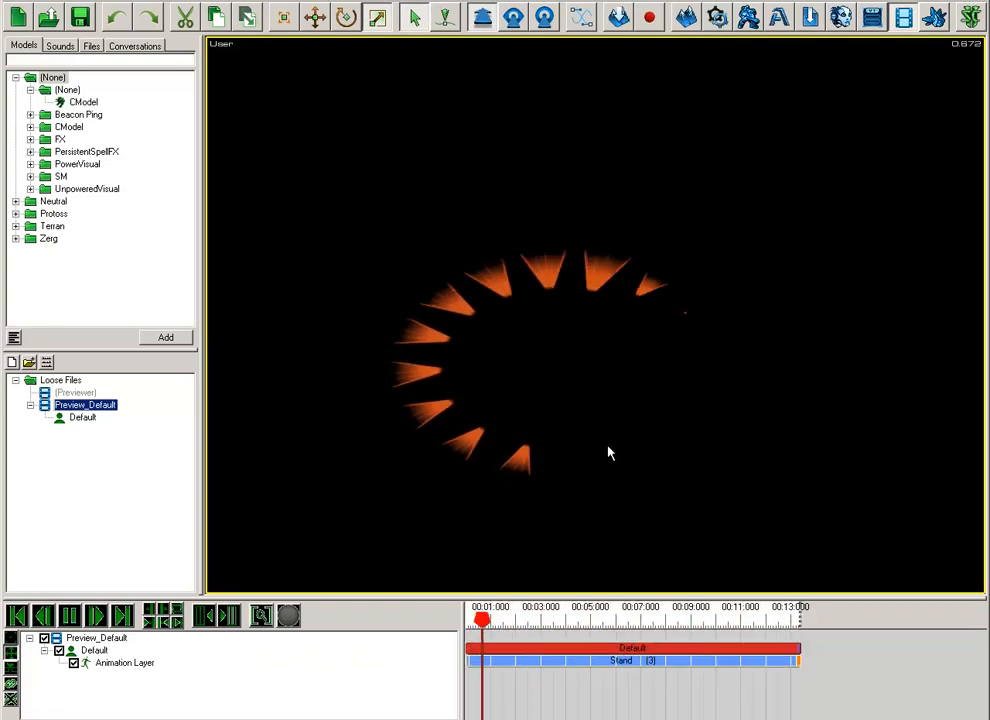